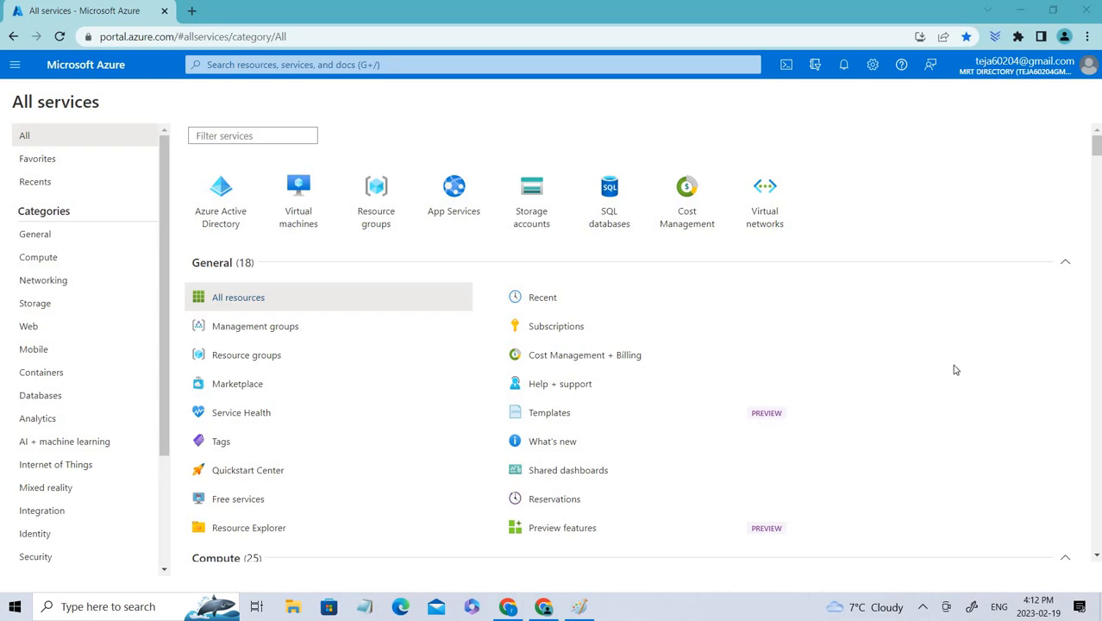
mouse_move(956, 365)
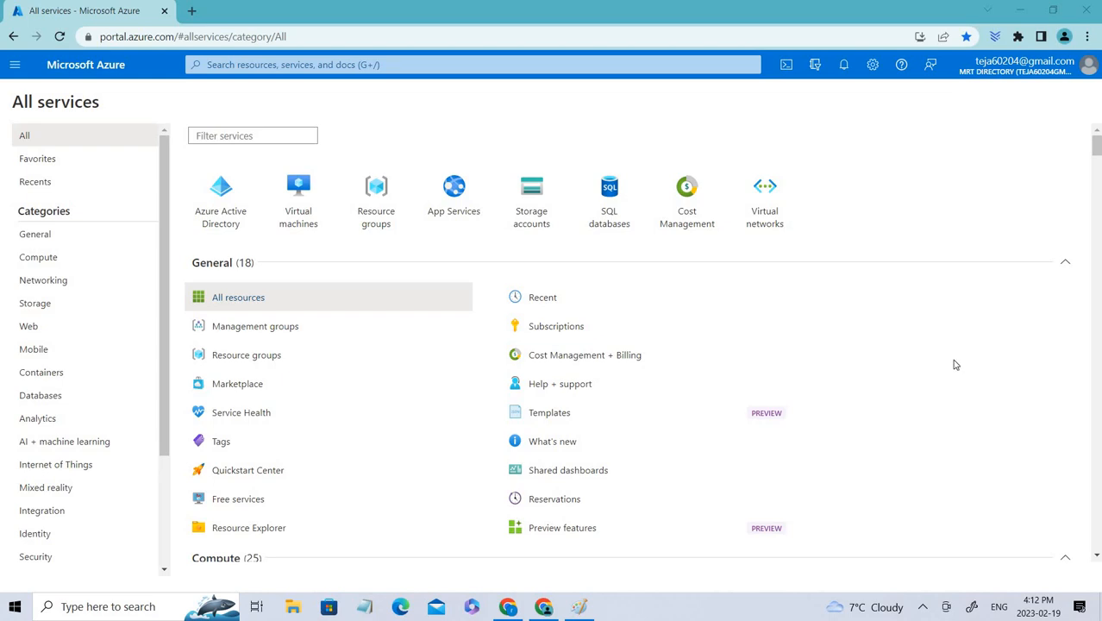
mouse_move(958, 352)
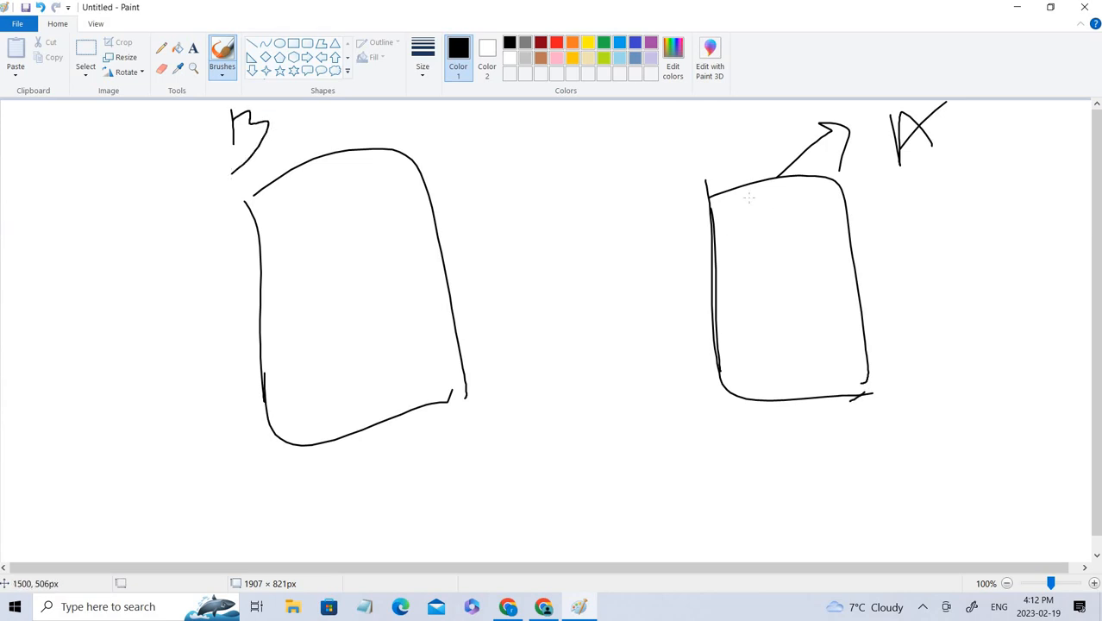
Sketch a person in each box with the 'invite' label and a curve linking left box to right
drag(724, 207, 785, 293)
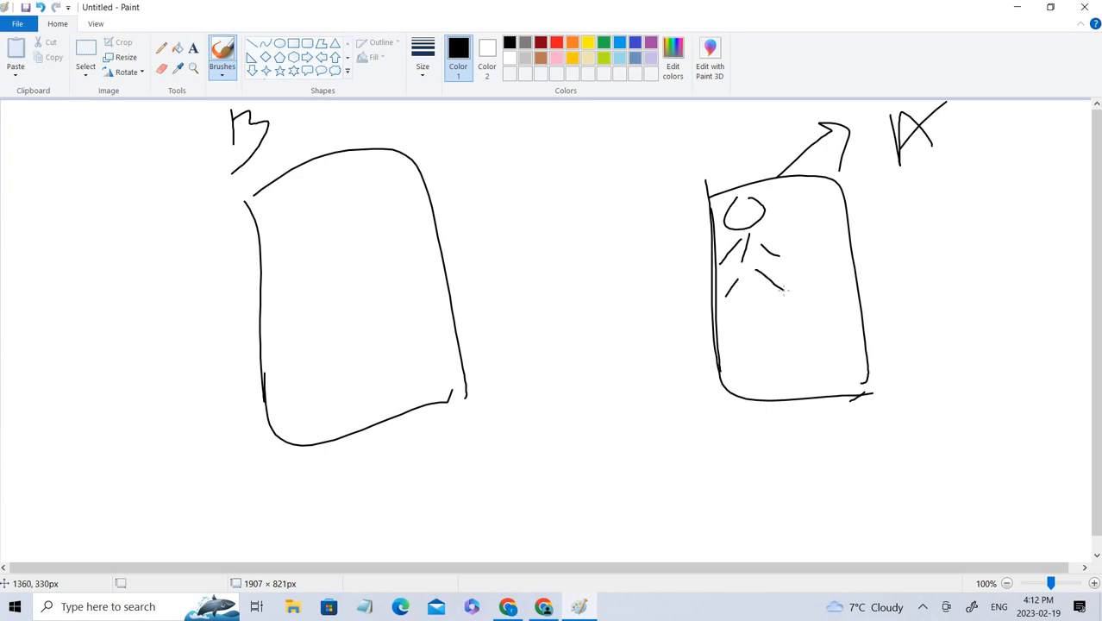
drag(793, 302, 827, 371)
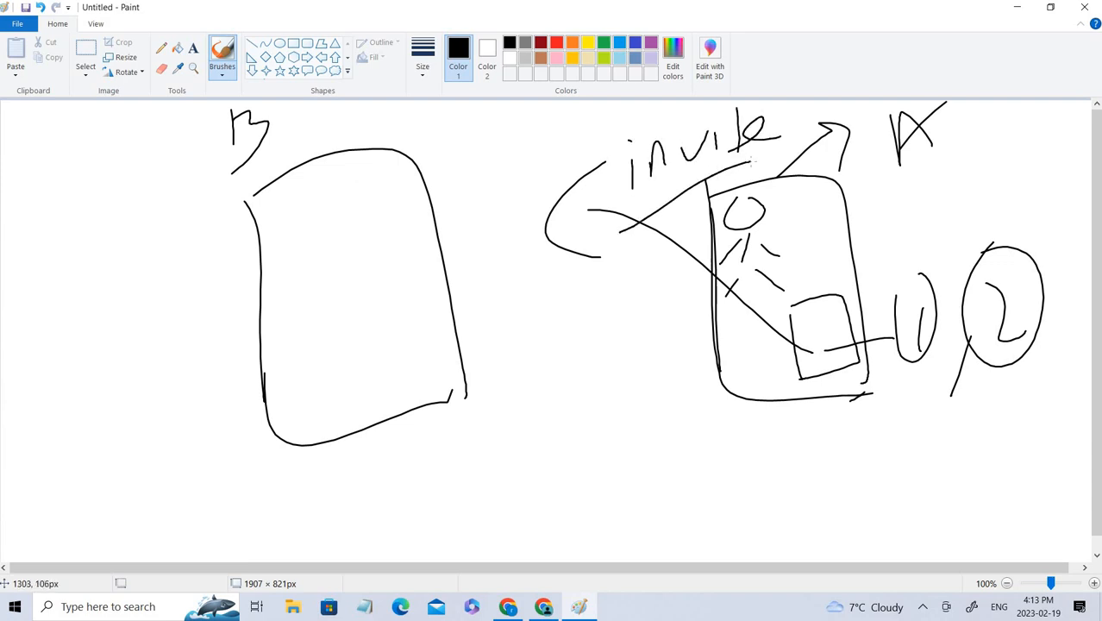
drag(345, 210, 368, 245)
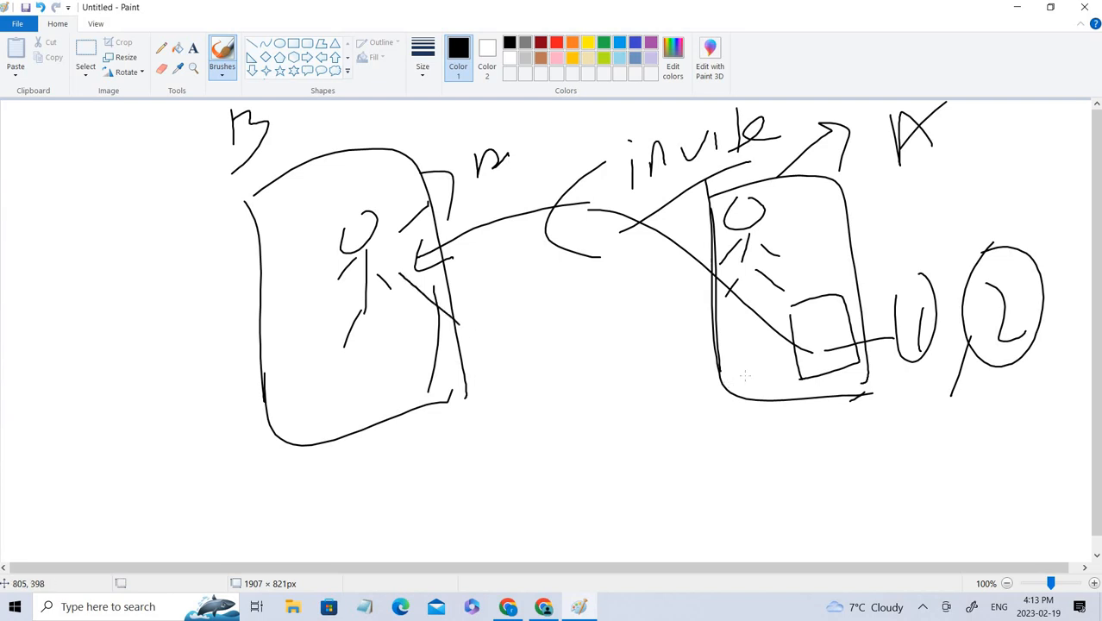
drag(459, 328, 759, 431)
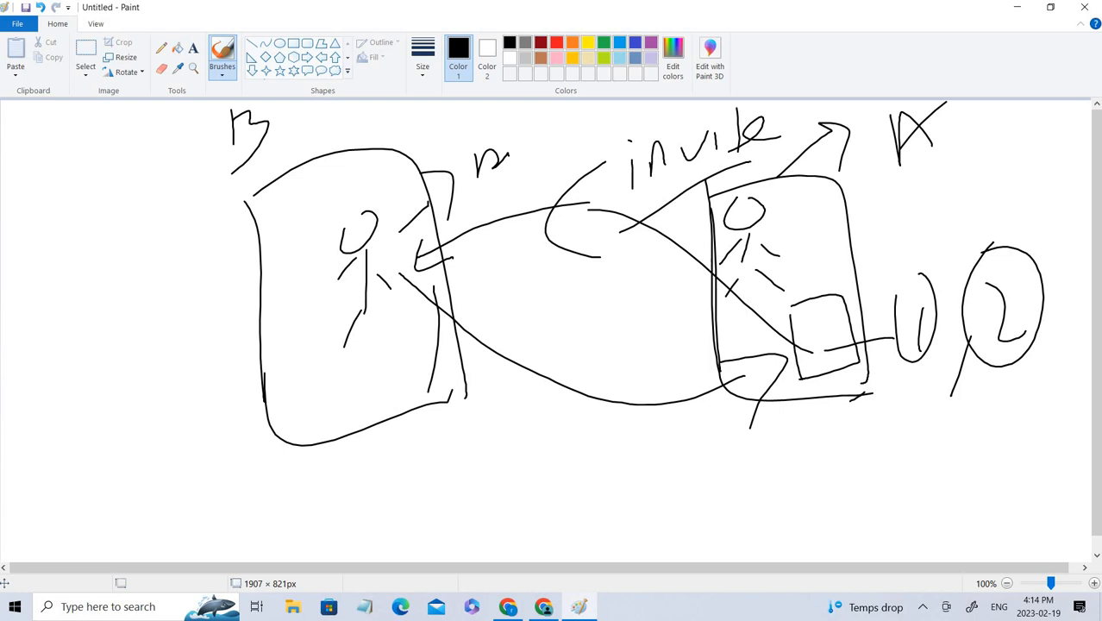
mouse_move(683, 335)
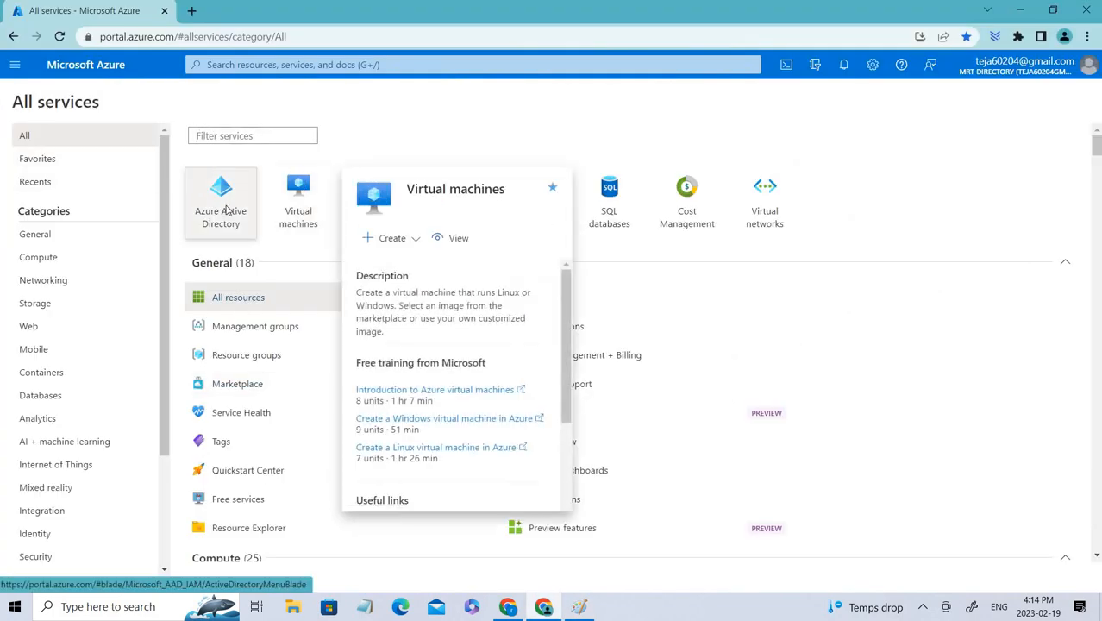
Go into Azure Active Directory to reach the MRT Directory users list
click(221, 198)
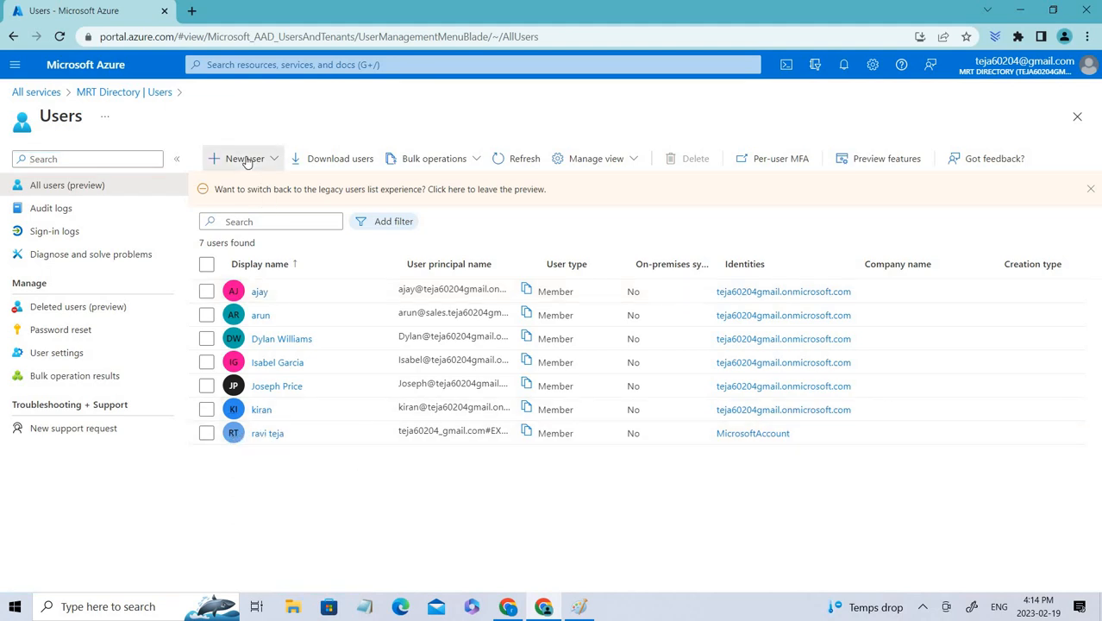
Start a new user via New user > Create new user in MRT Directory
click(245, 159)
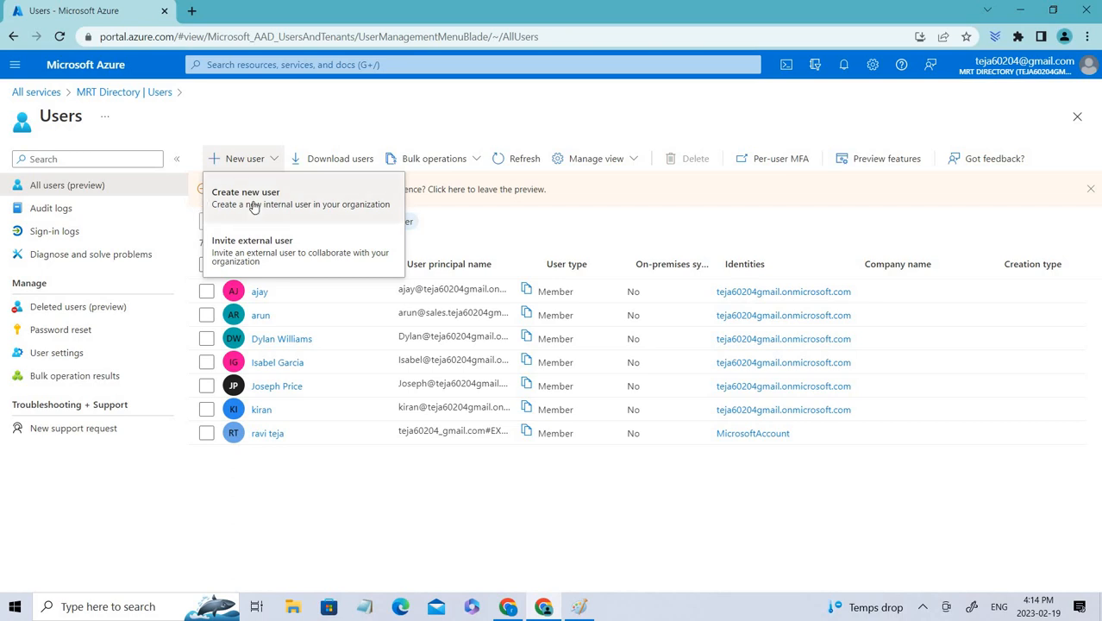
mouse_move(259, 262)
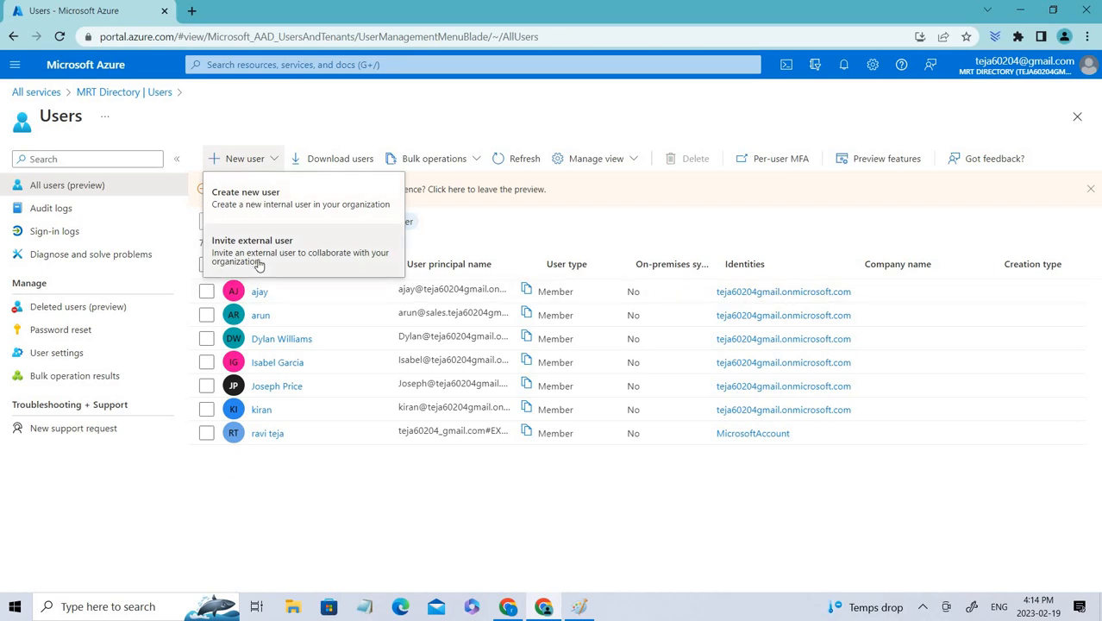
mouse_move(207, 255)
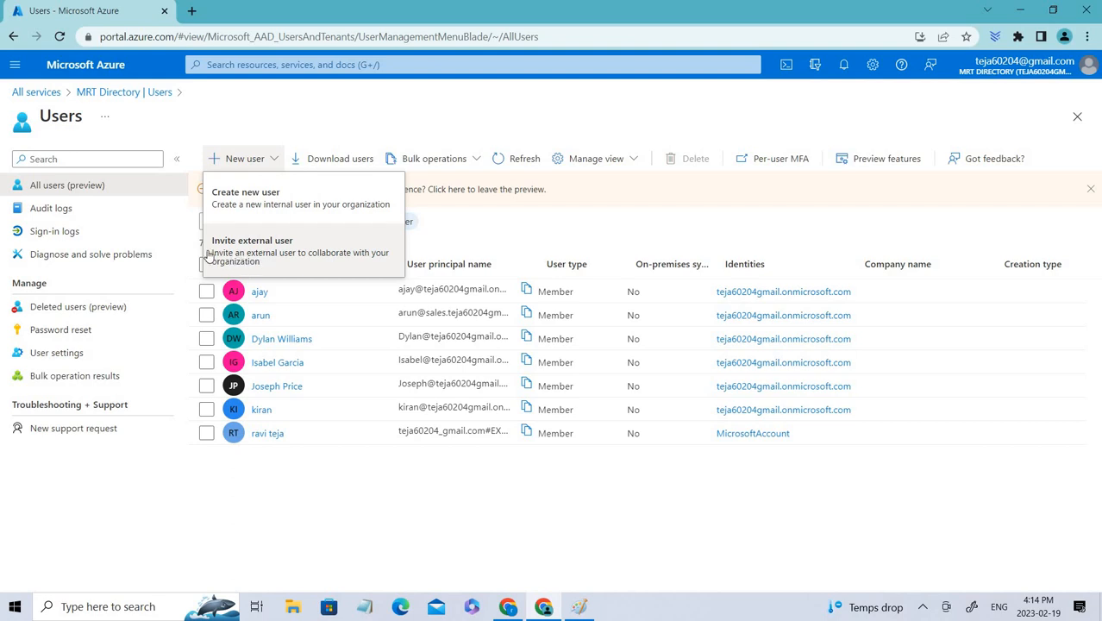
mouse_move(288, 213)
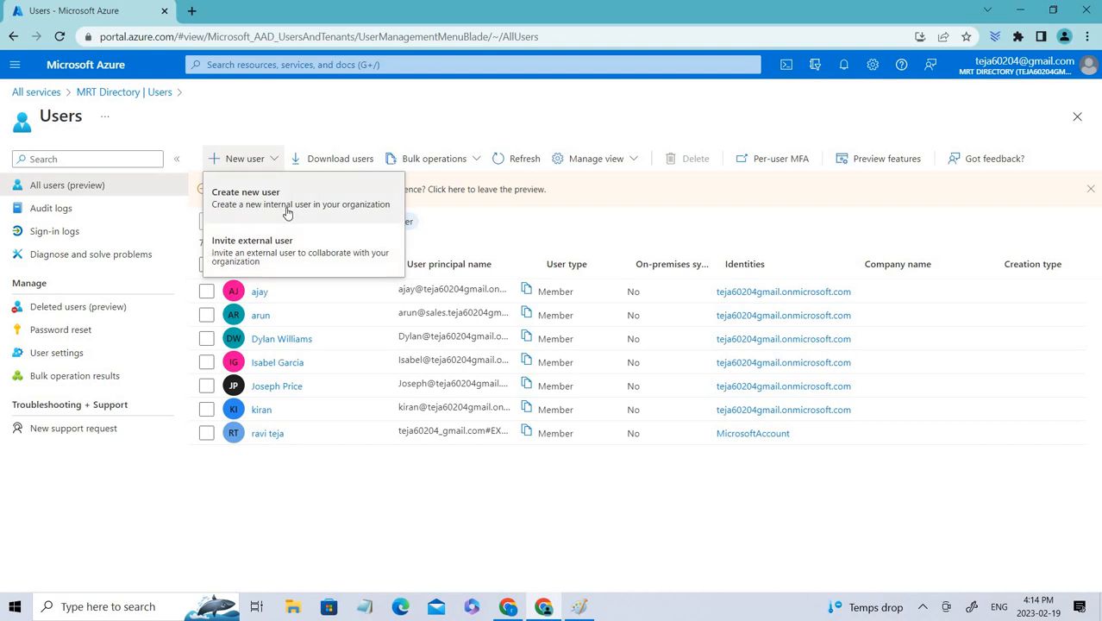
click(245, 197)
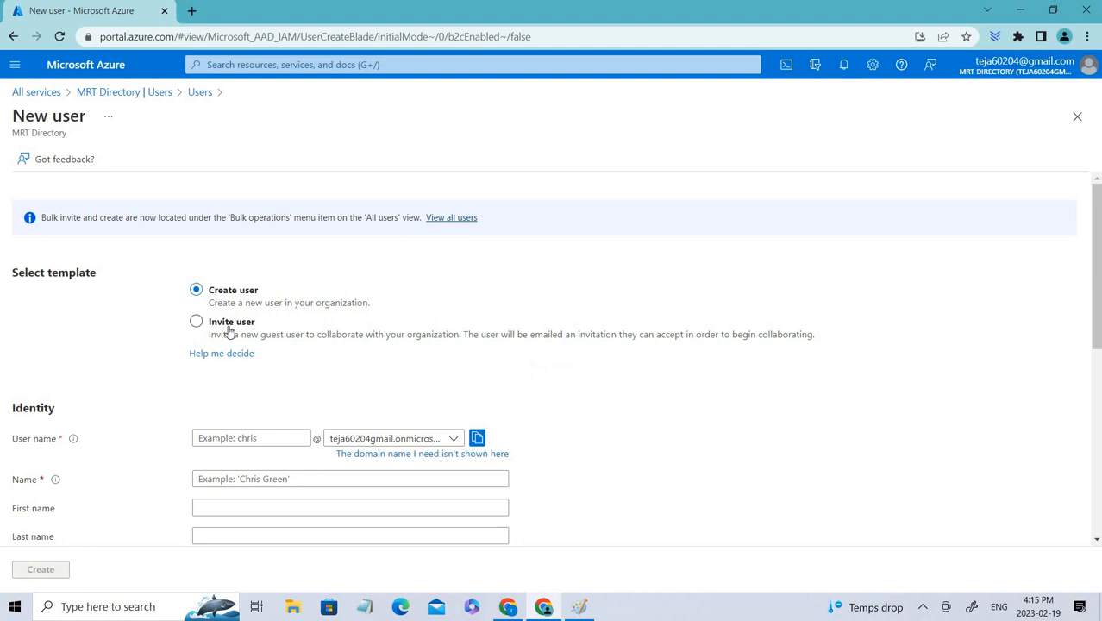
Switch the New user form to the Invite user template showing guest identity and personal message fields
scroll(down, 3)
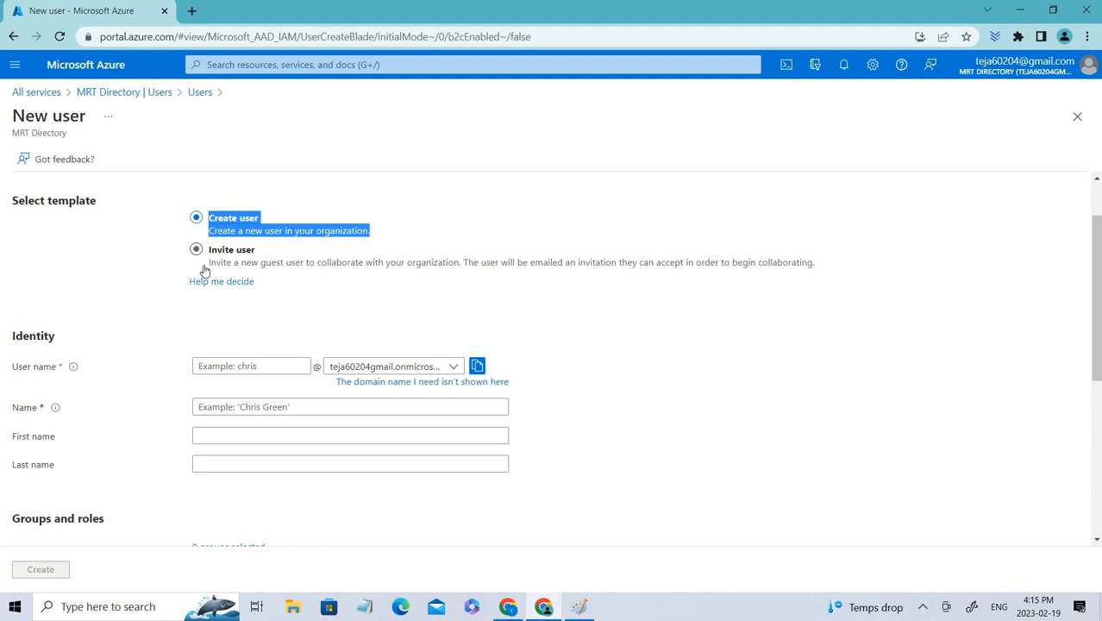
click(196, 248)
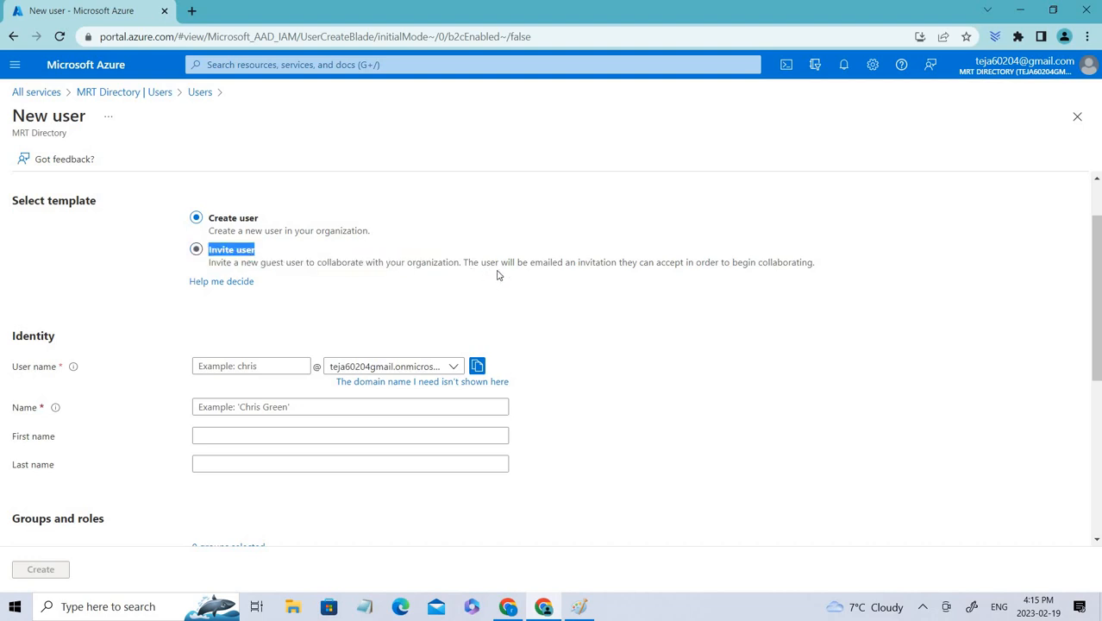
mouse_move(647, 279)
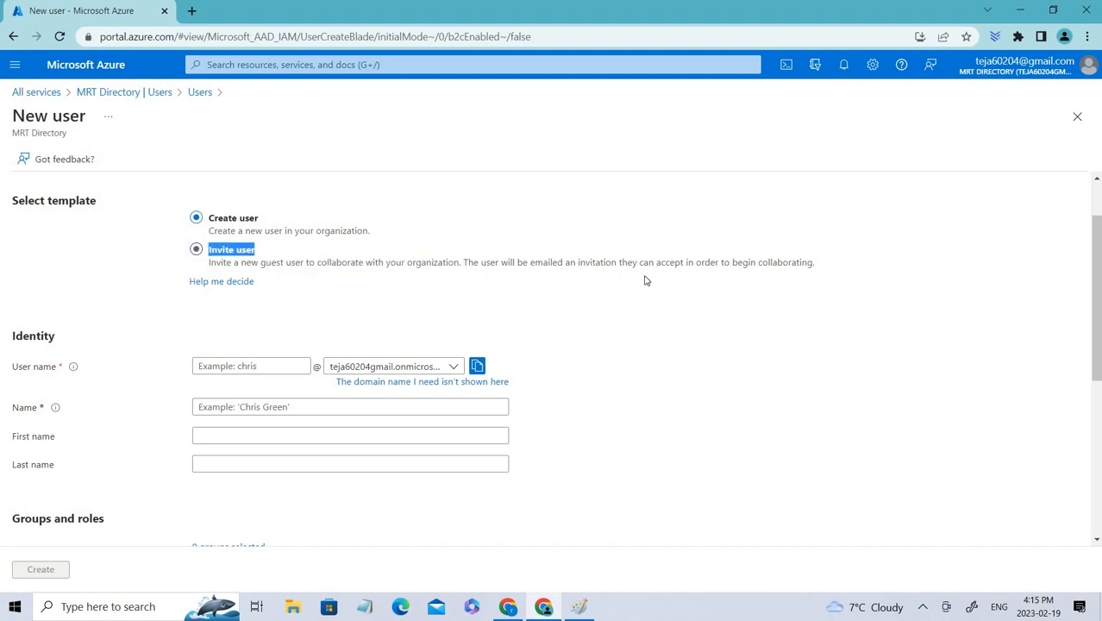
click(197, 217)
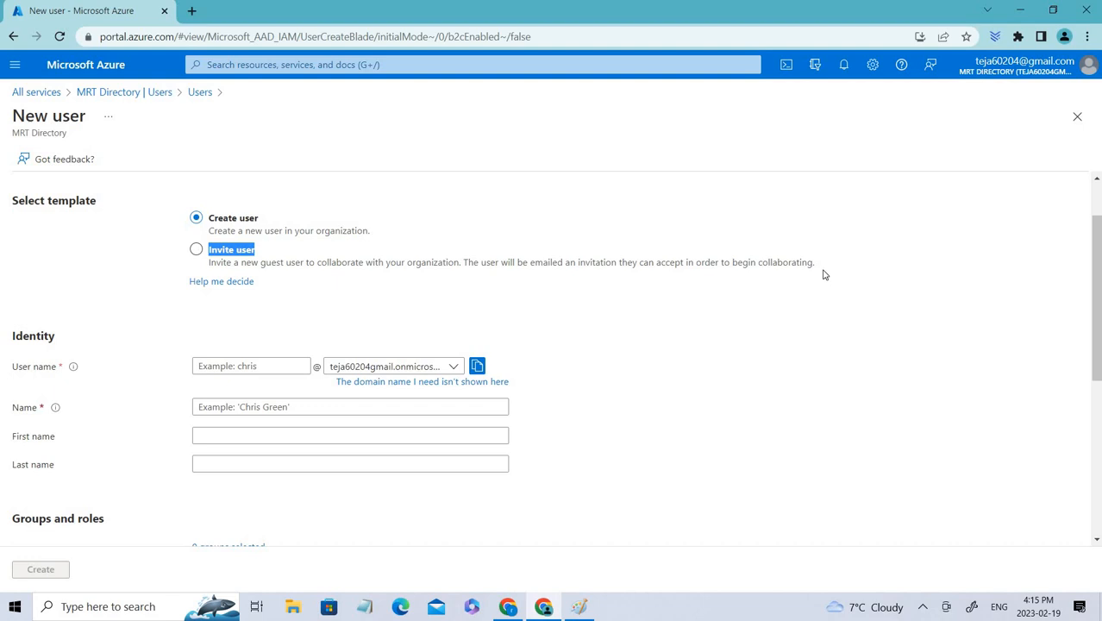
mouse_move(298, 287)
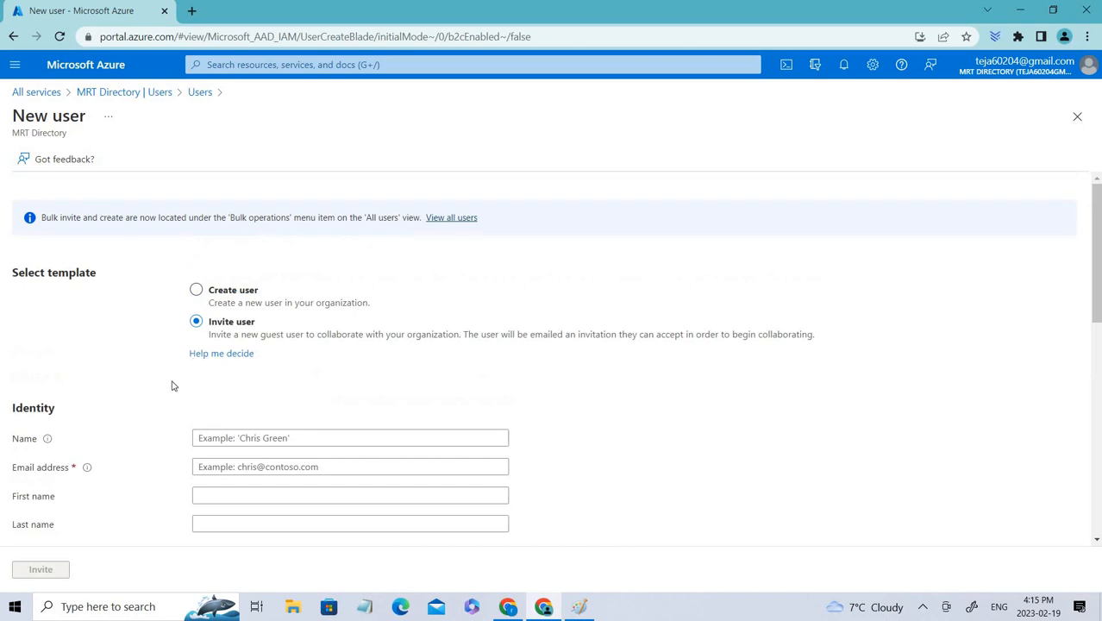
scroll(down, 3)
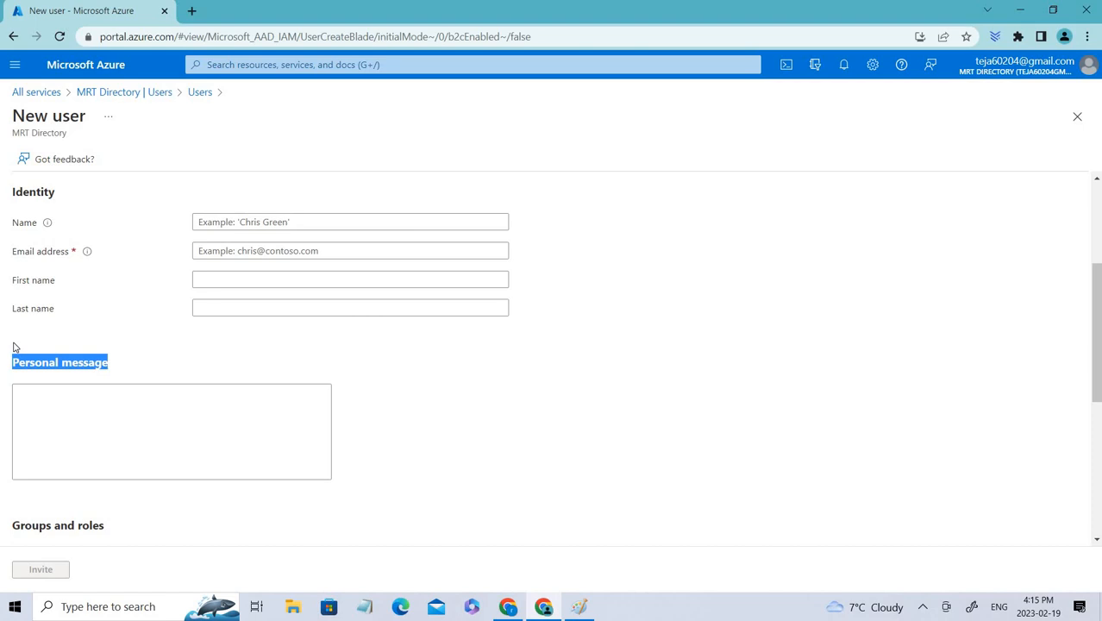
mouse_move(217, 336)
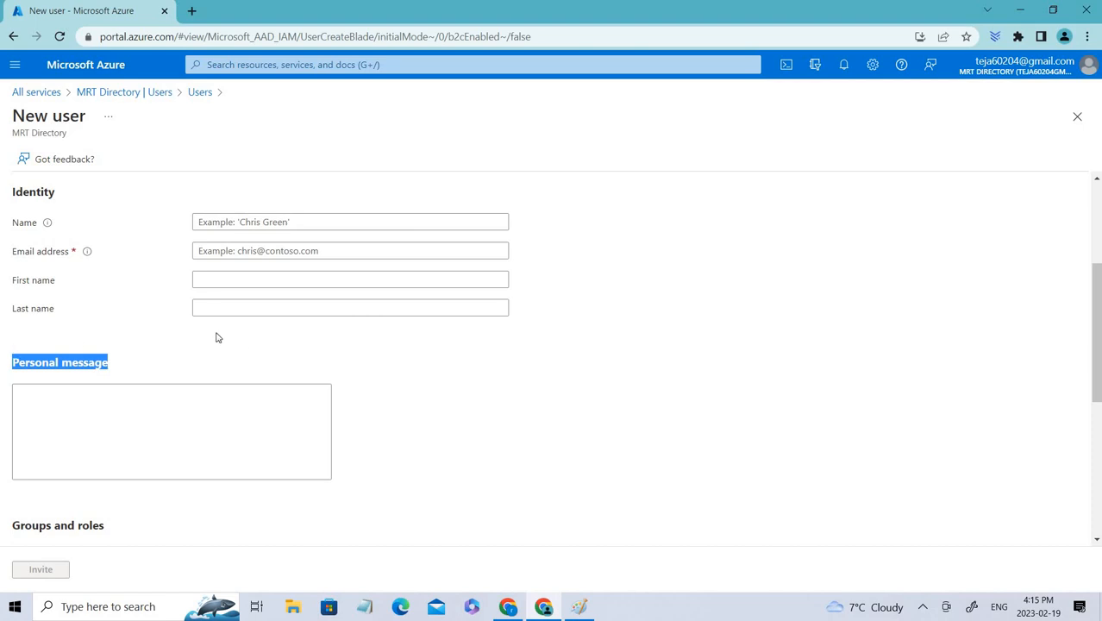
mouse_move(249, 381)
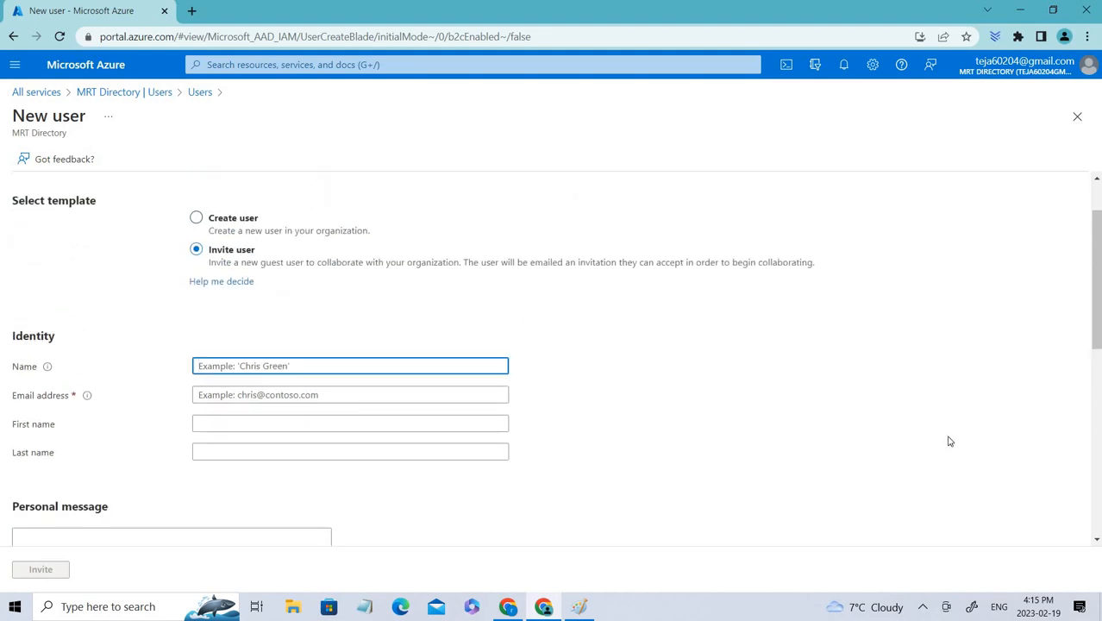
Enter the guest's name 'ravi', Gmail address ending in .com, and first name in the Identity fields
text(ravi)
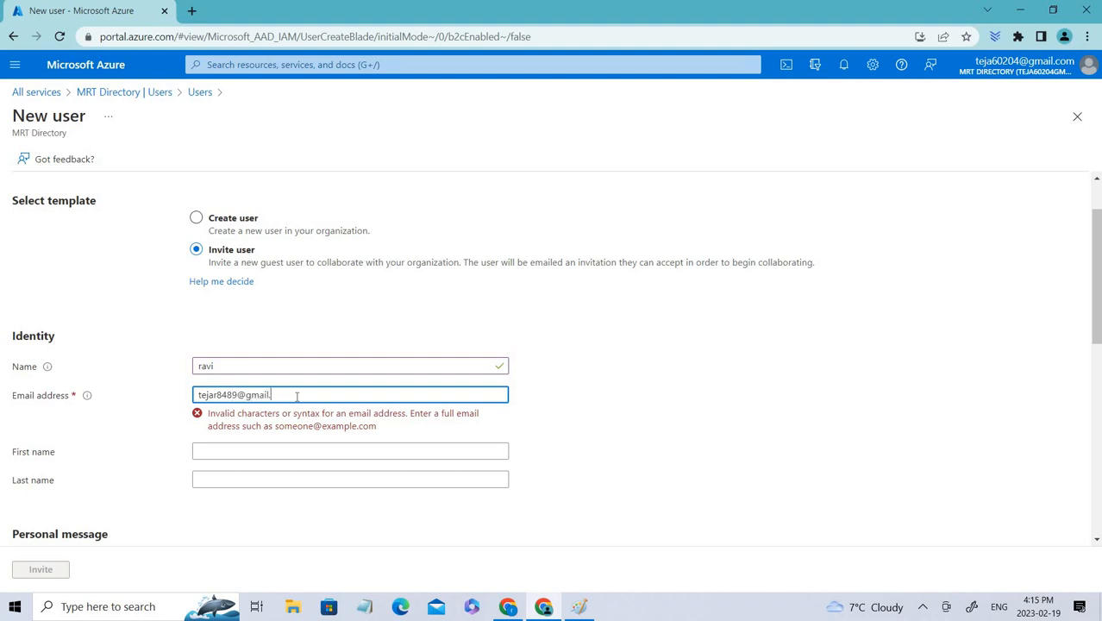
text(com)
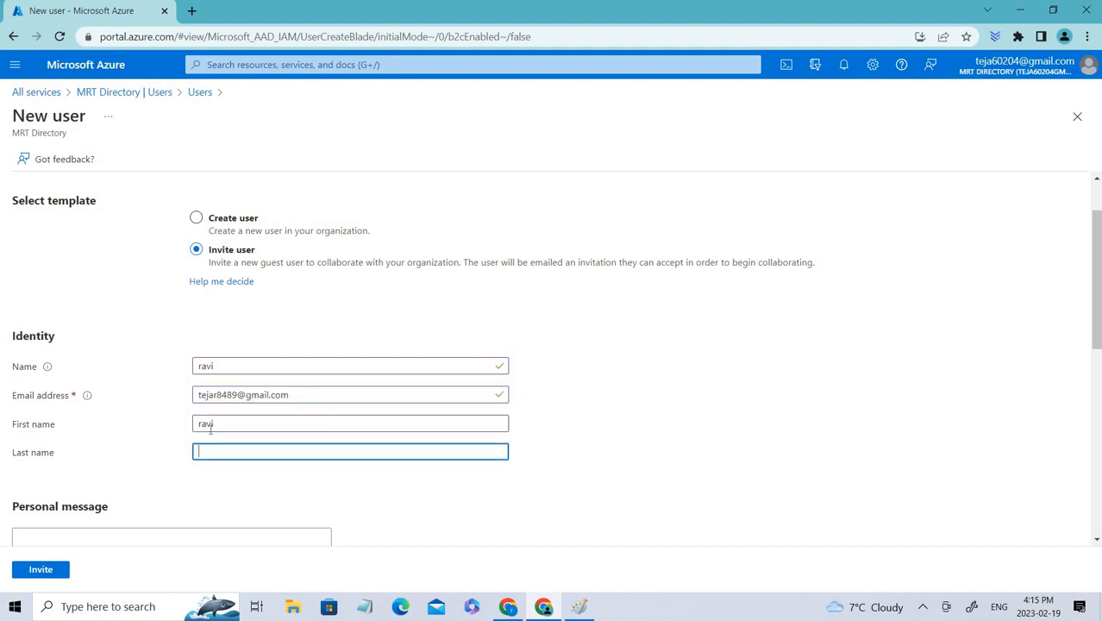
scroll(down, 3)
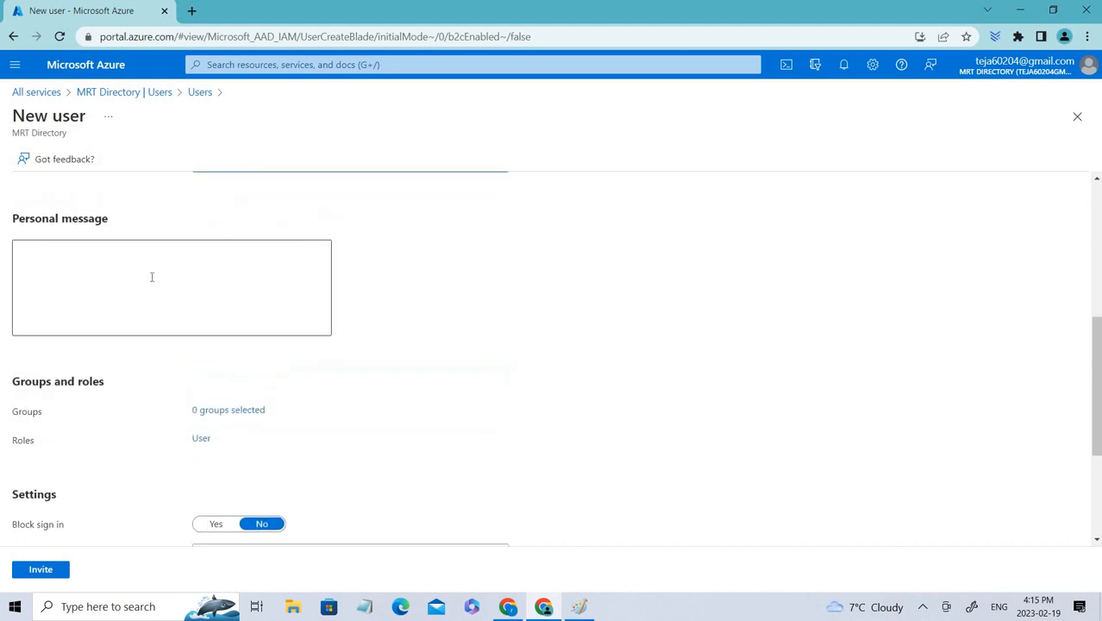
Begin the personal message with a welcome-to-the-organisation line, correcting the mistyped name
click(170, 286)
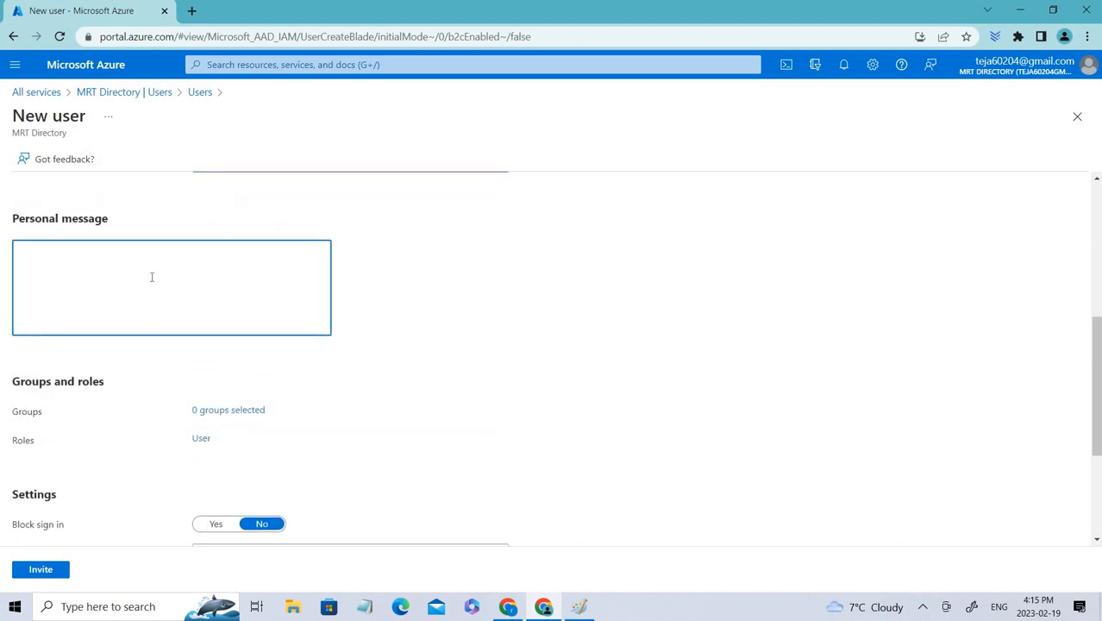
text(welcome)
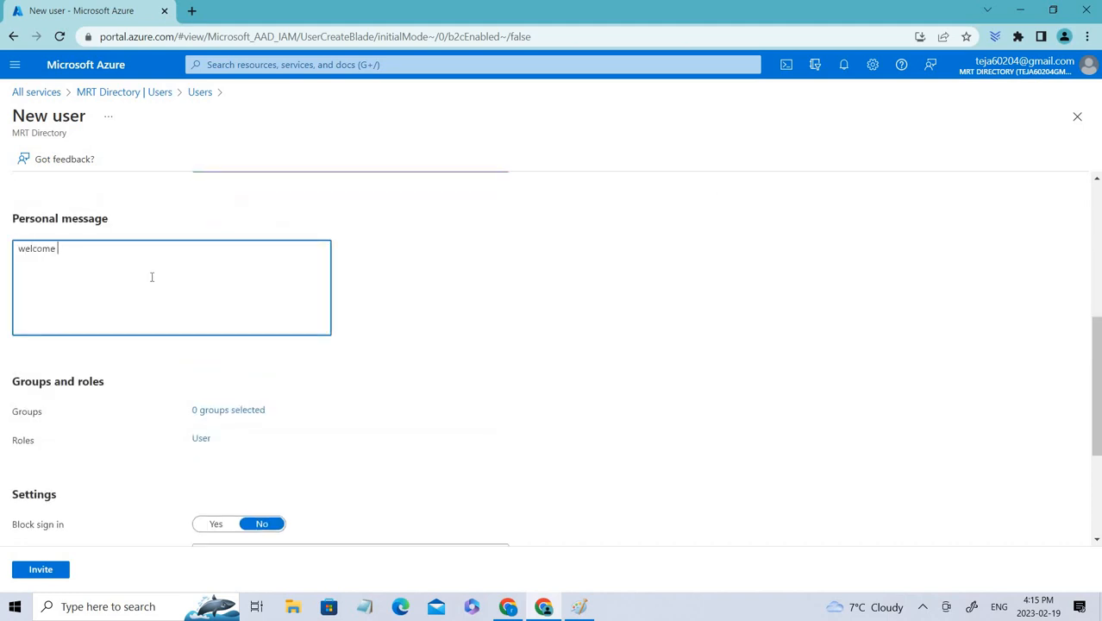
text(to ORg)
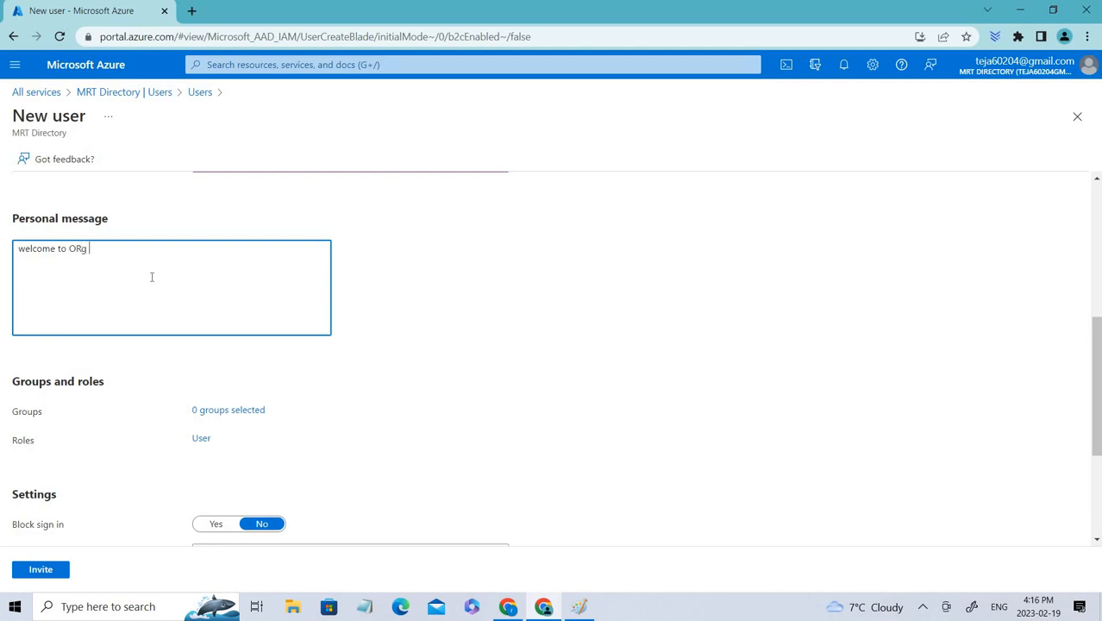
key(Backspace)
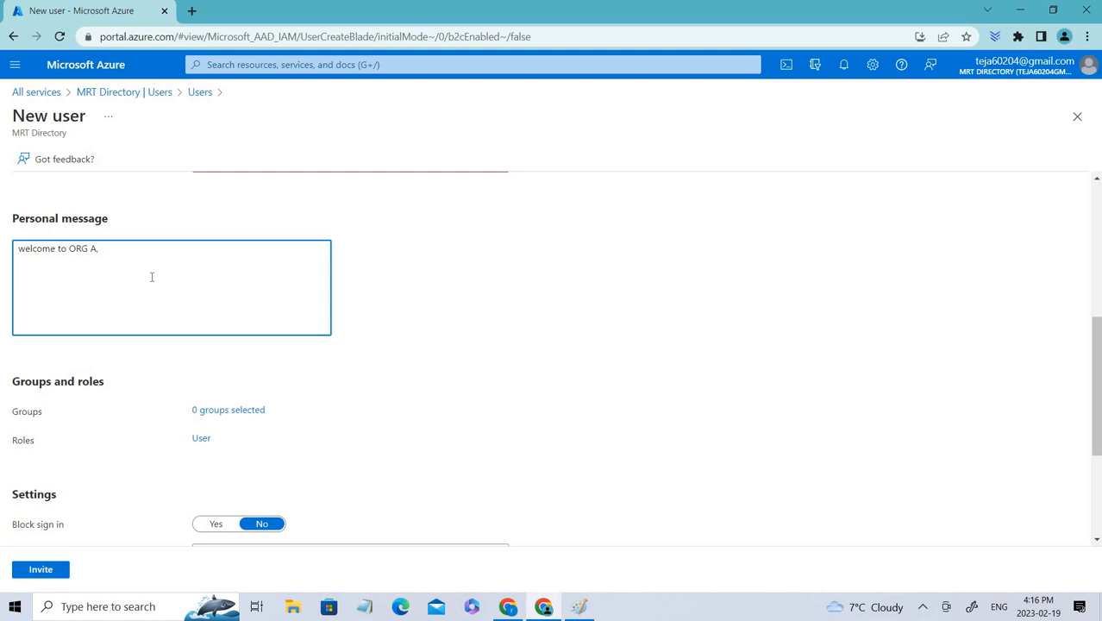
Add the line 'This invite is to test Application 1,2' to the personal message
text(This)
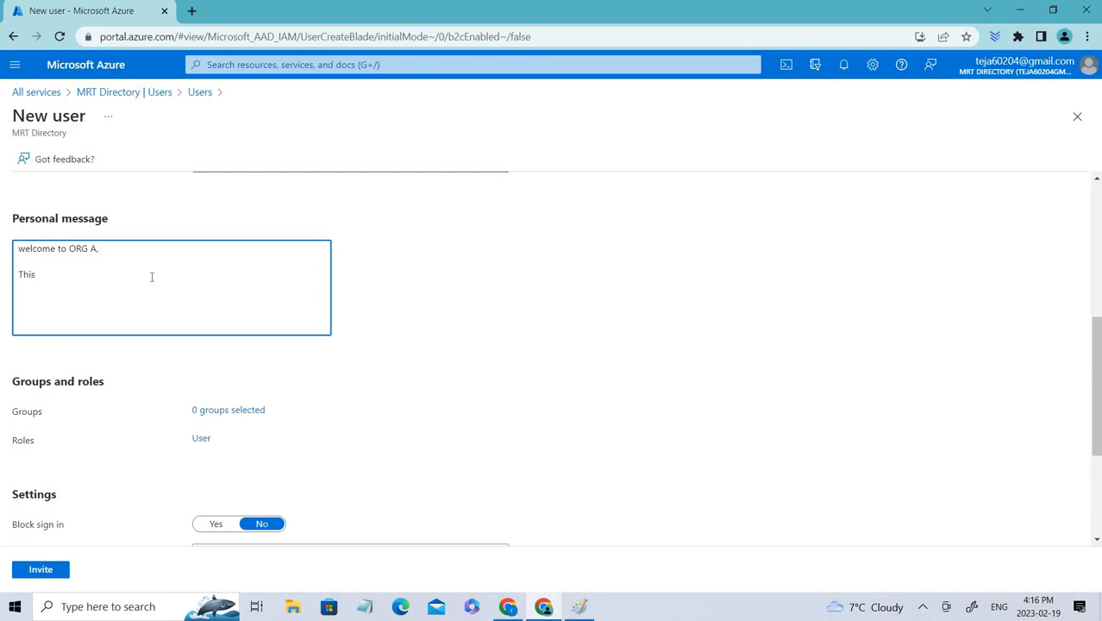
text(invite is t)
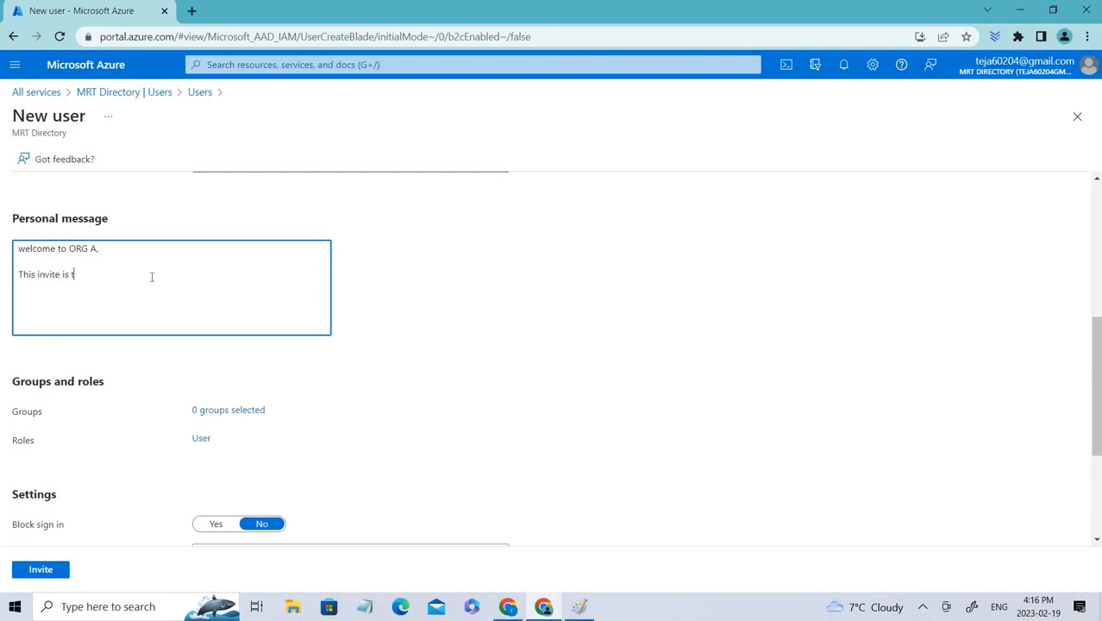
text(o test App)
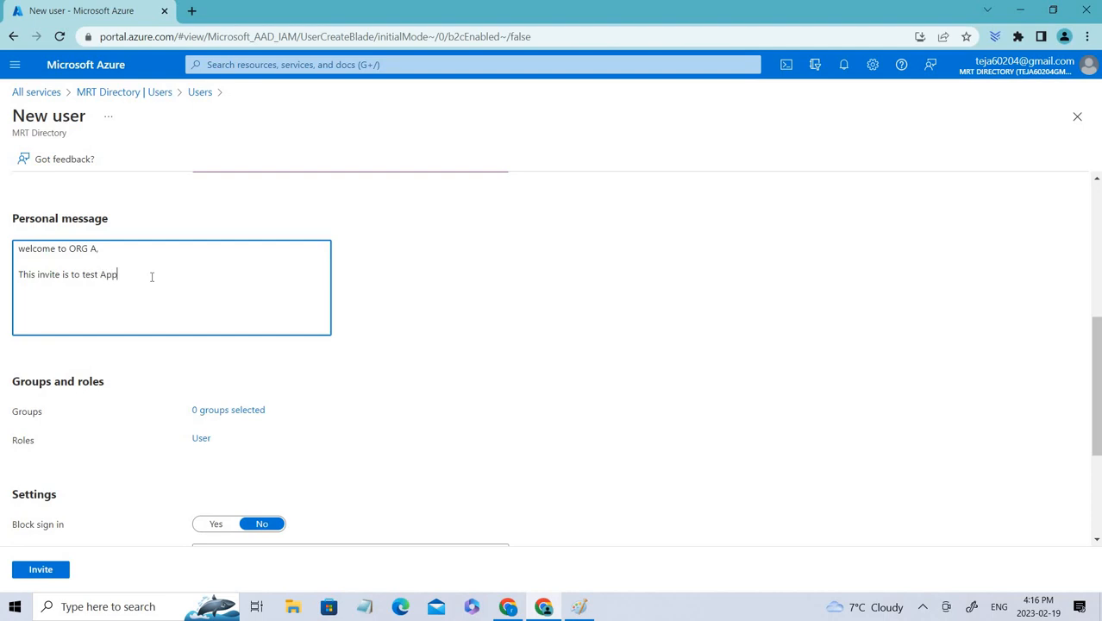
text(lication 1,)
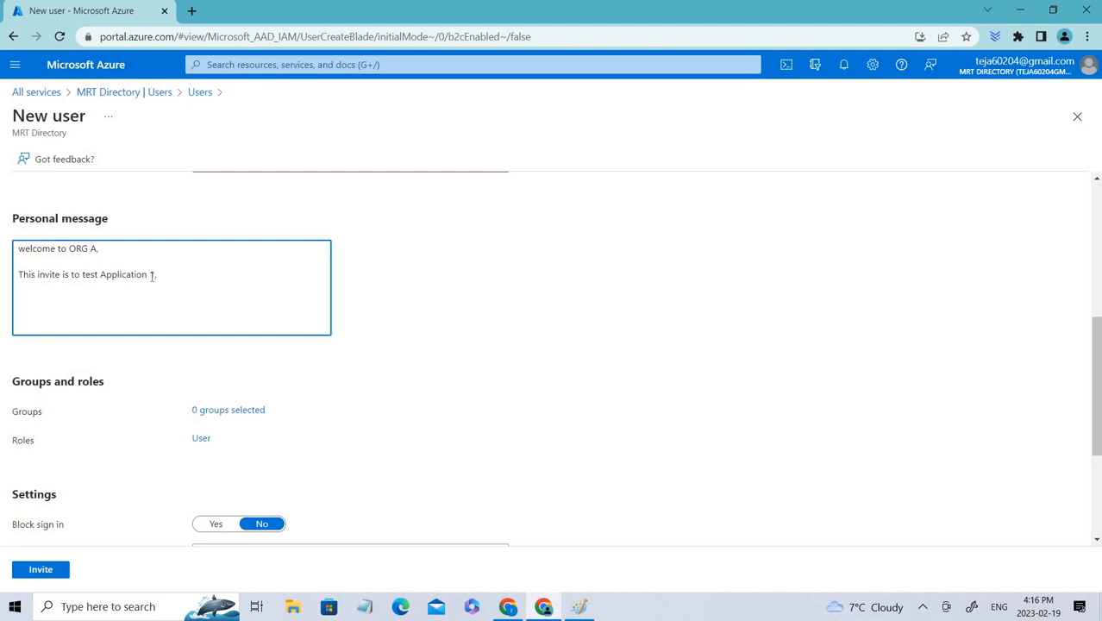
text(,2,)
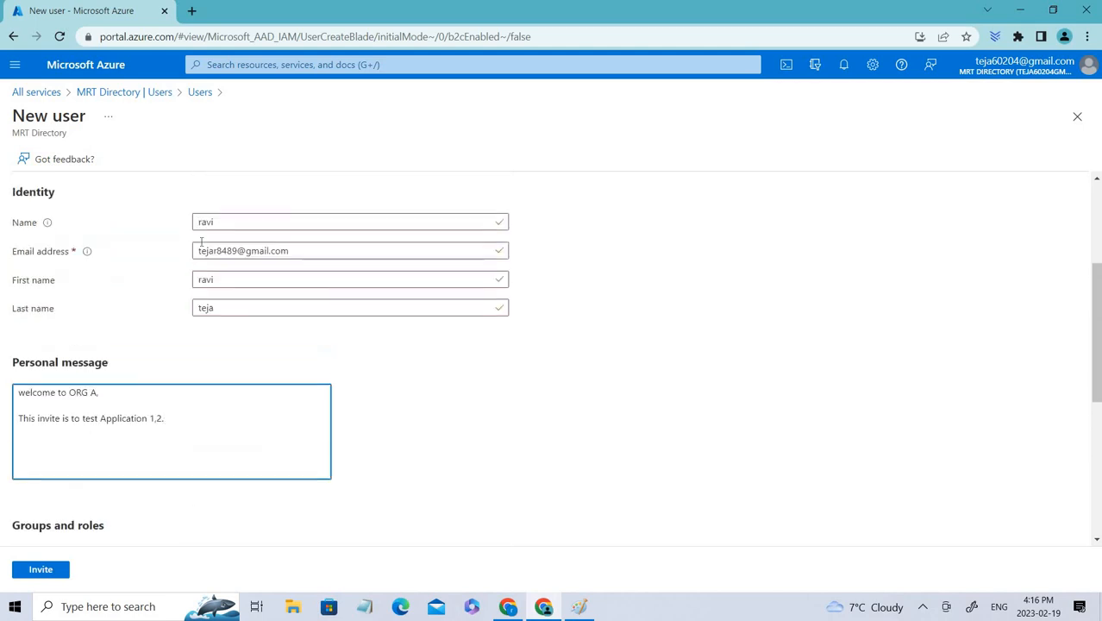
Send the guest invitation with Invite and switch over to the Gmail inbox
scroll(down, 3)
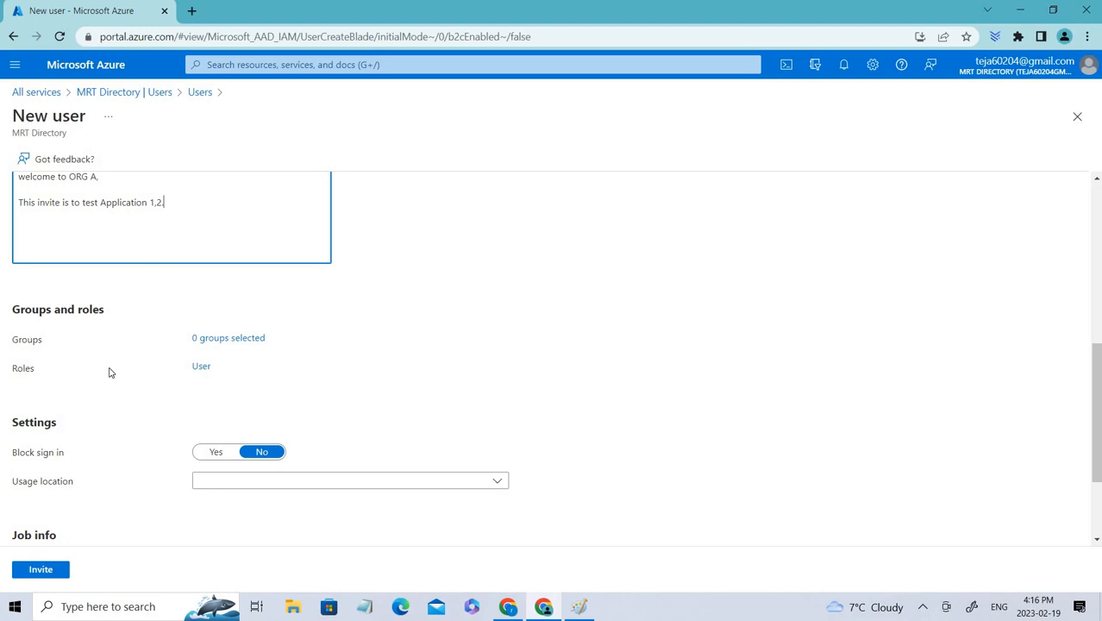
scroll(down, 3)
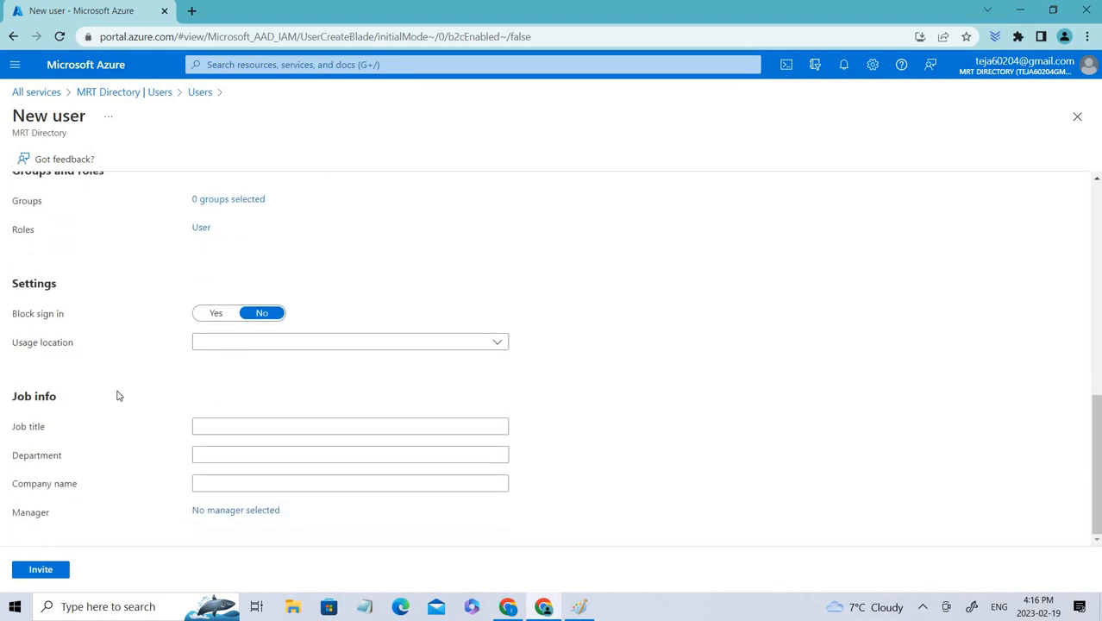
mouse_move(224, 373)
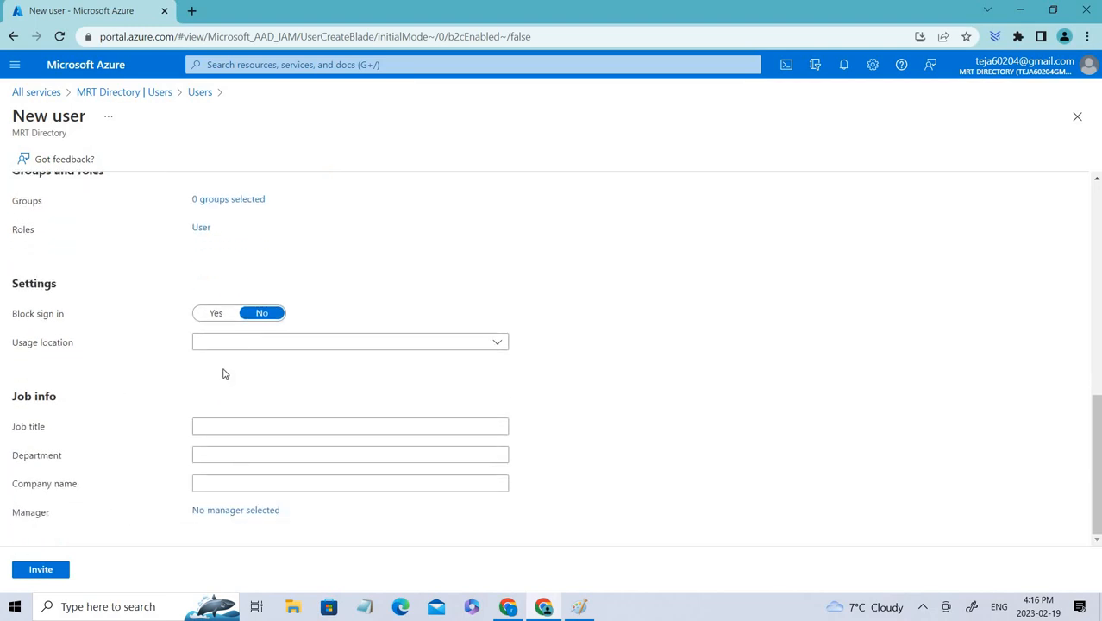
scroll(up, 3)
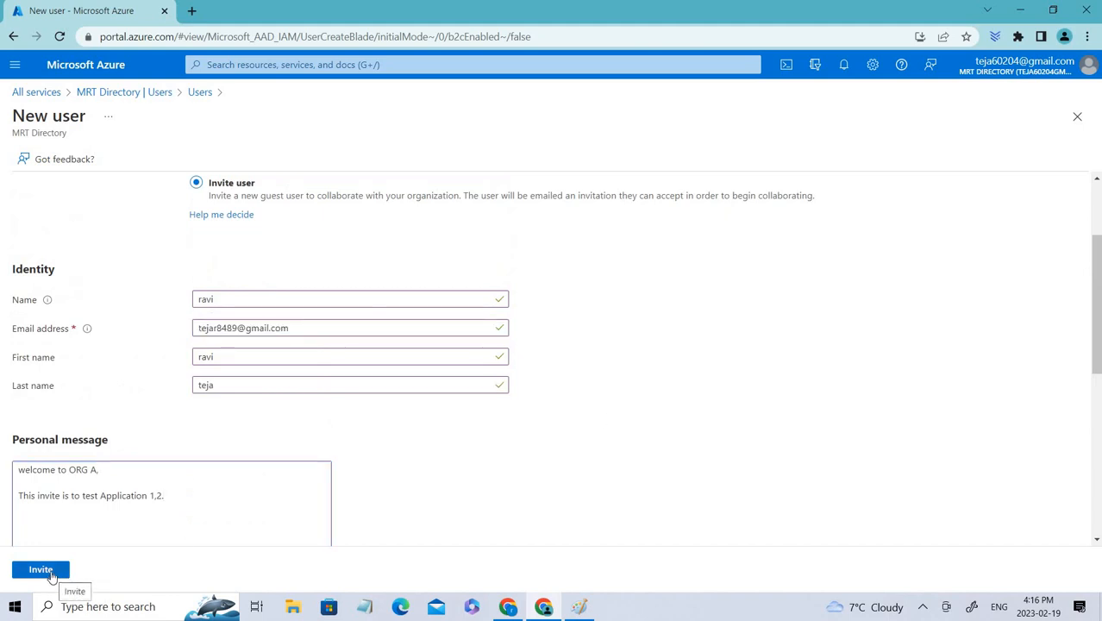
click(41, 570)
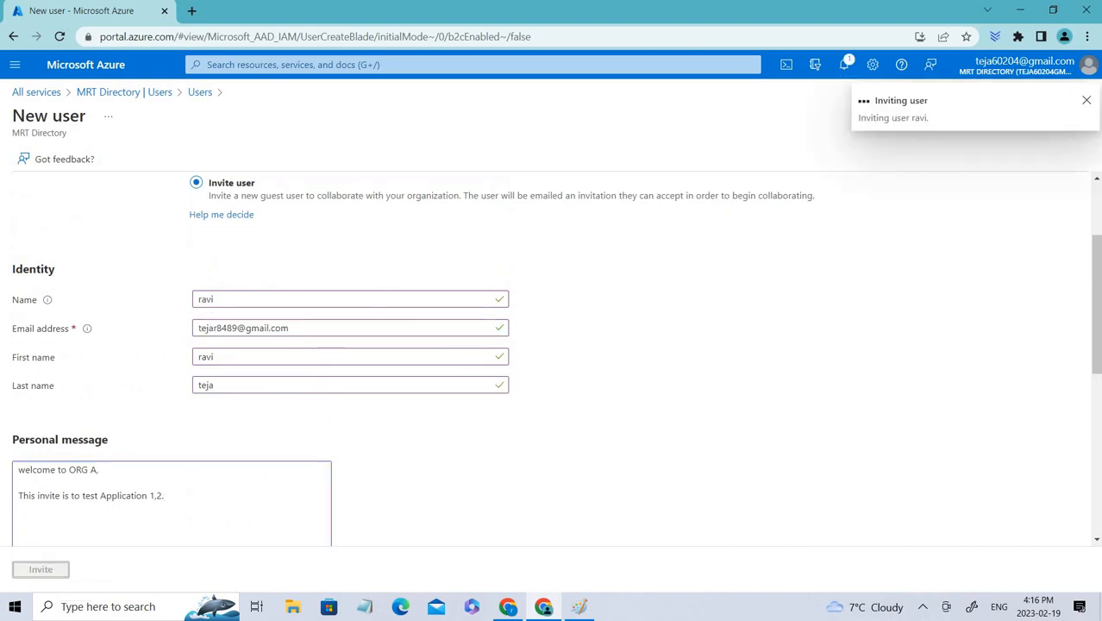
click(41, 569)
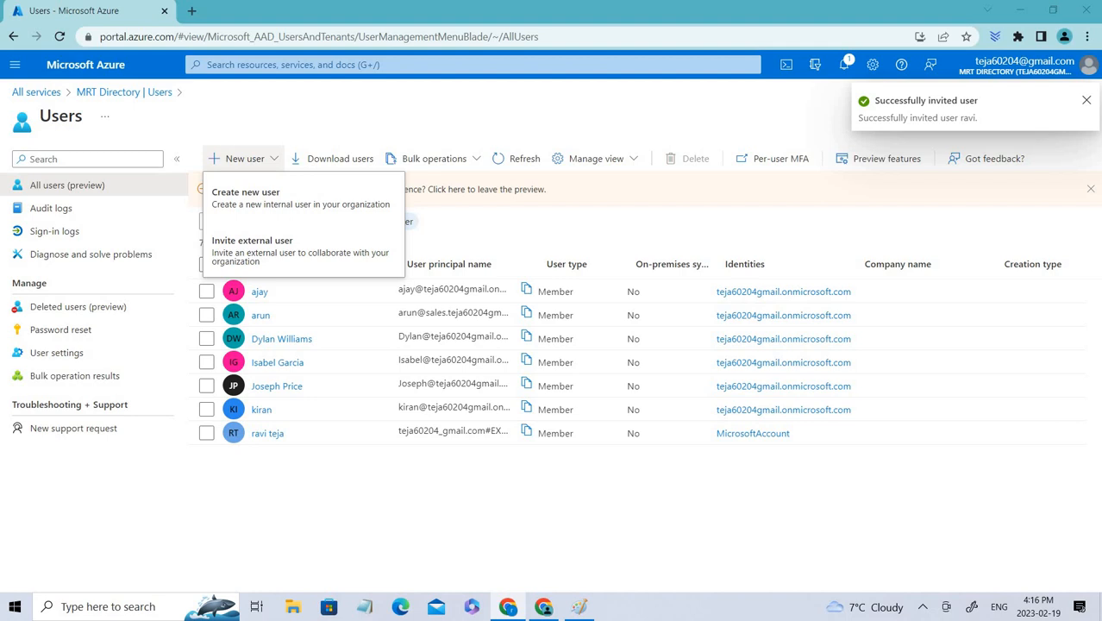
click(1087, 100)
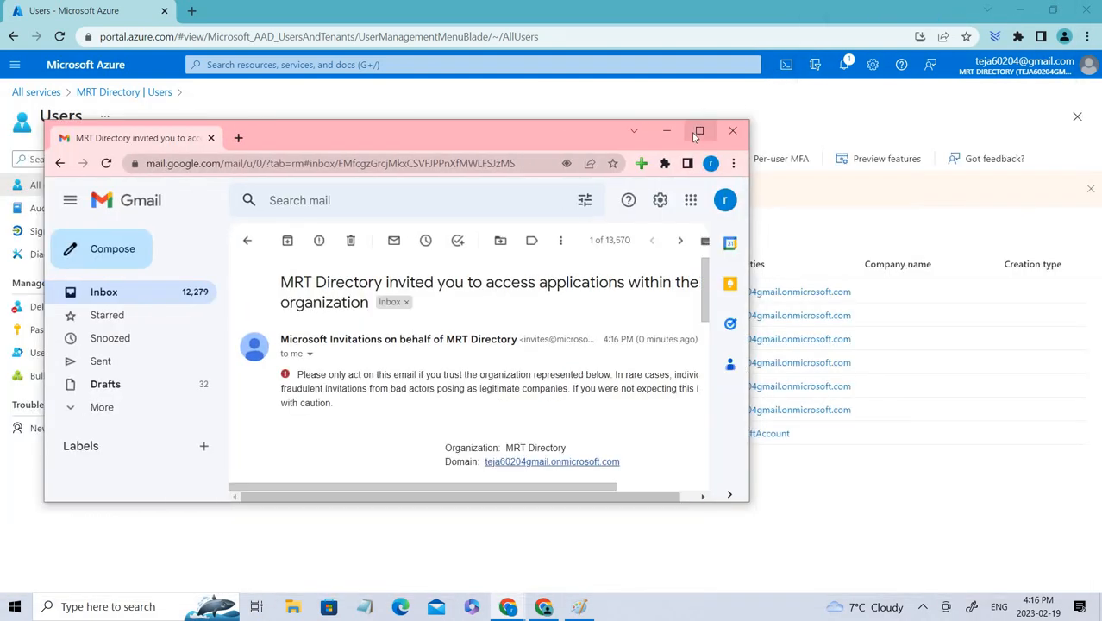
Maximize Gmail, highlight the personal message in the MRT Directory invitation and reach the Accept invitation link
click(699, 131)
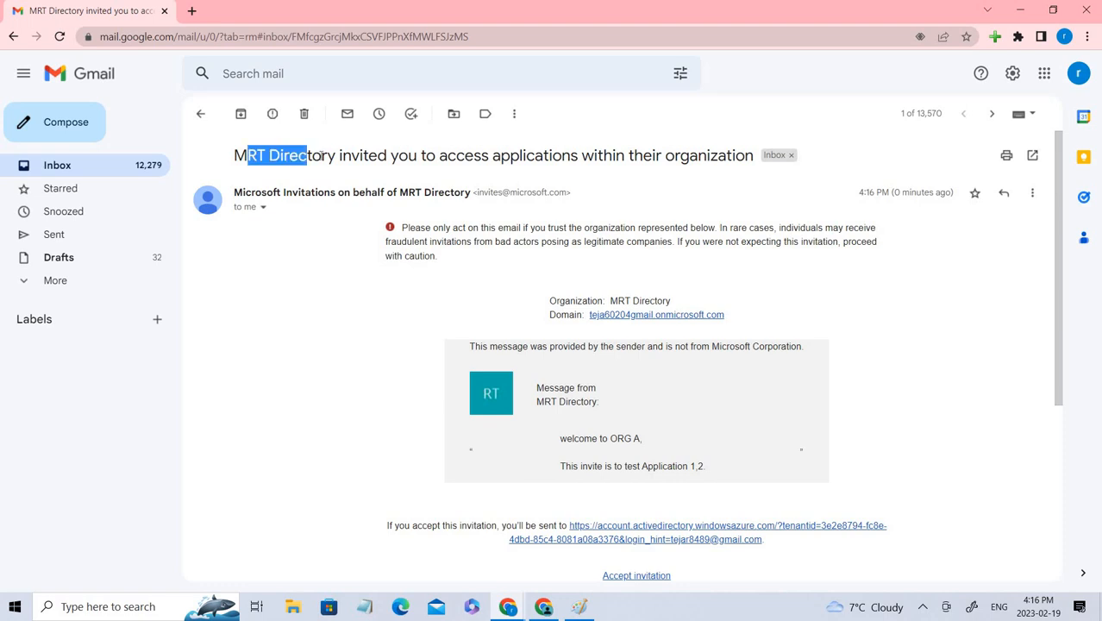
drag(307, 155, 589, 155)
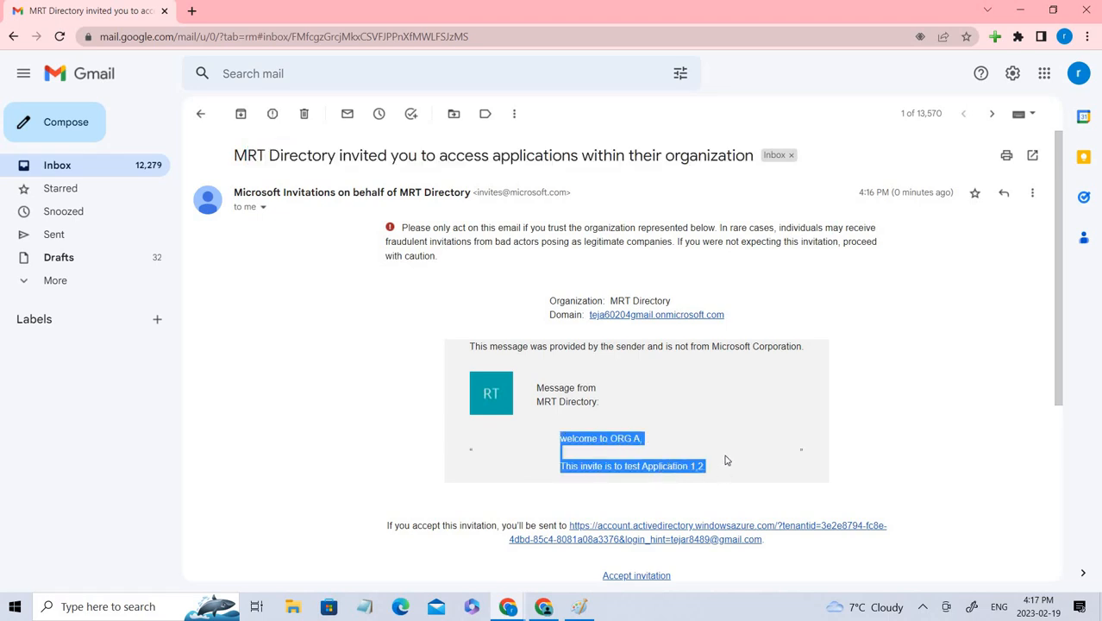
scroll(down, 3)
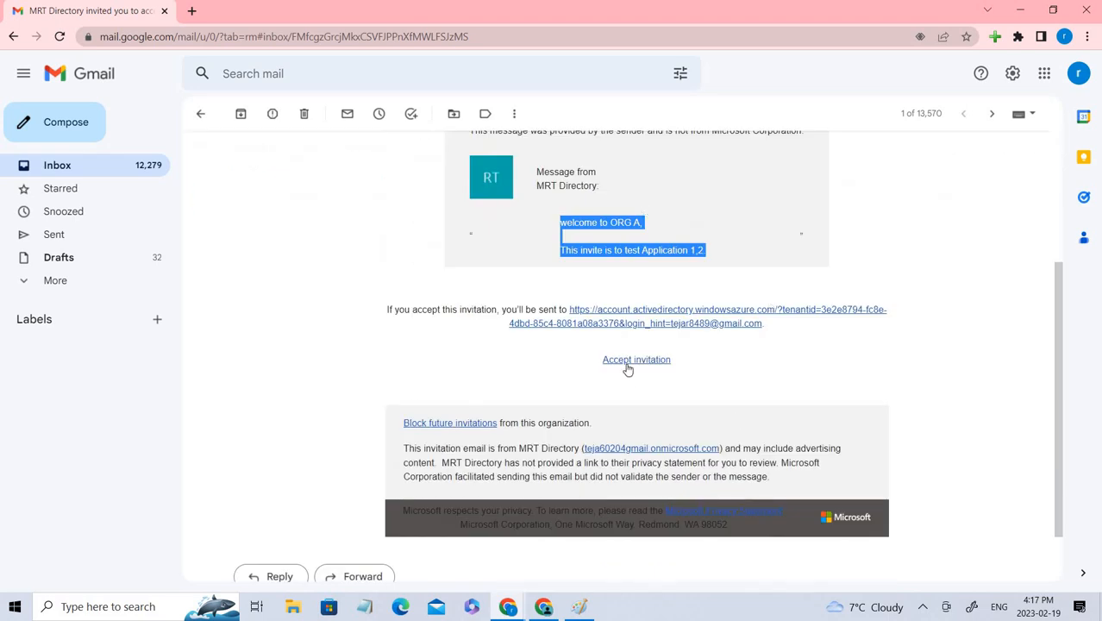
mouse_move(636, 361)
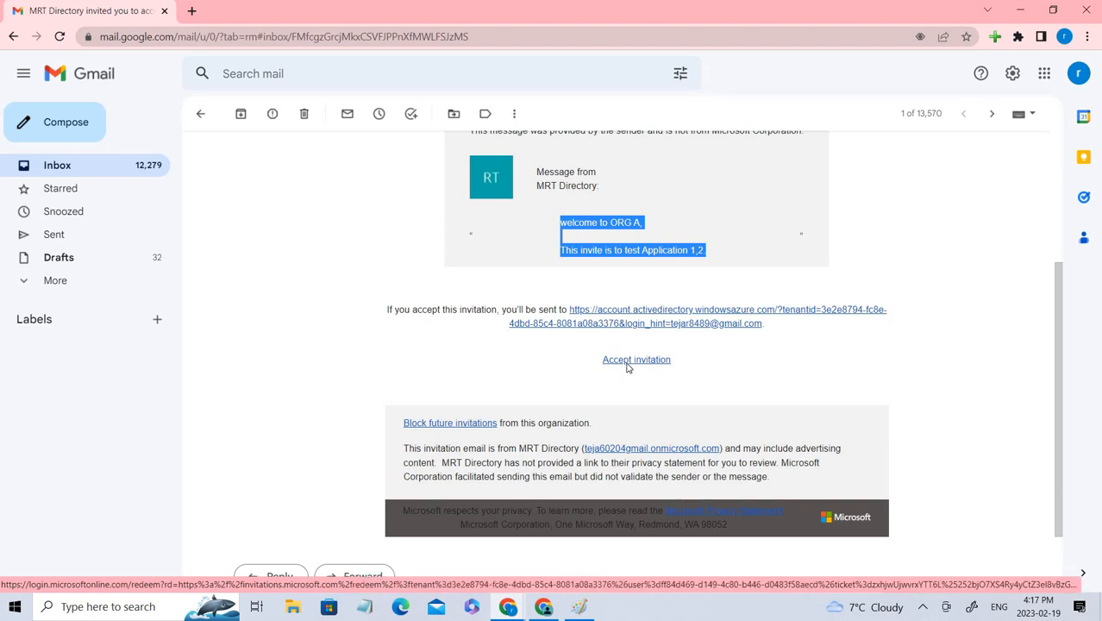
click(636, 360)
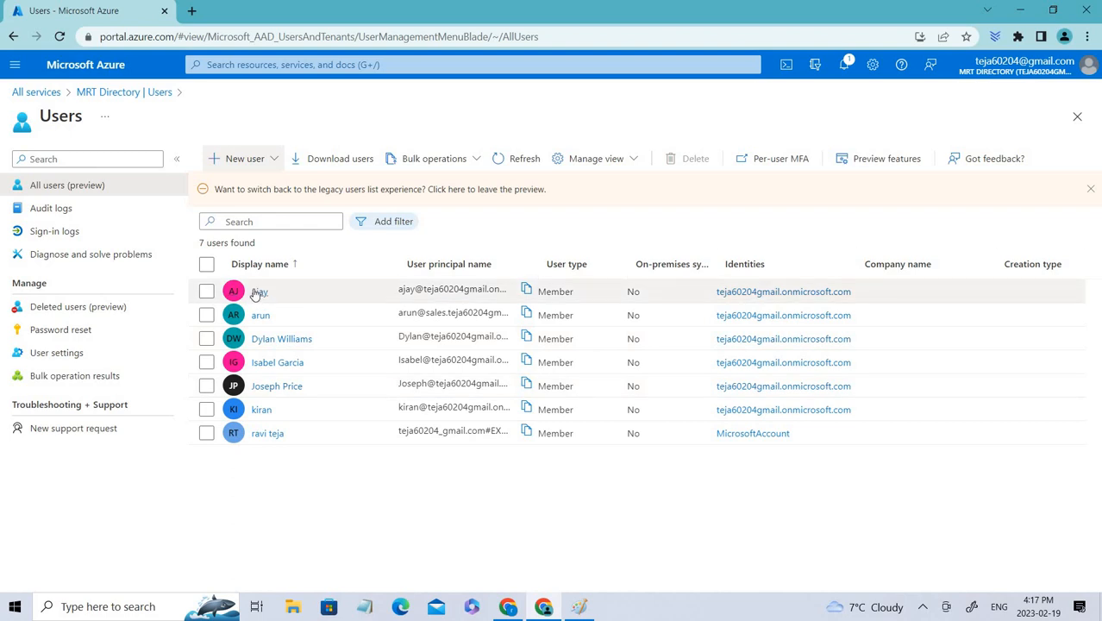
Navigate MRT Directory > External Identities > External collaboration settings
click(259, 292)
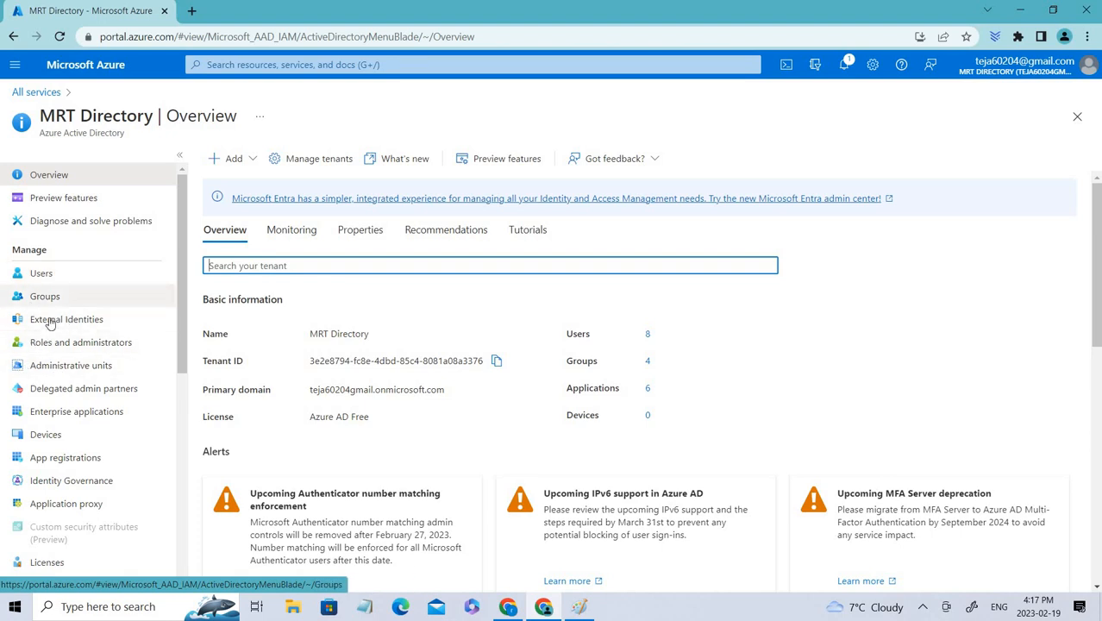
click(66, 319)
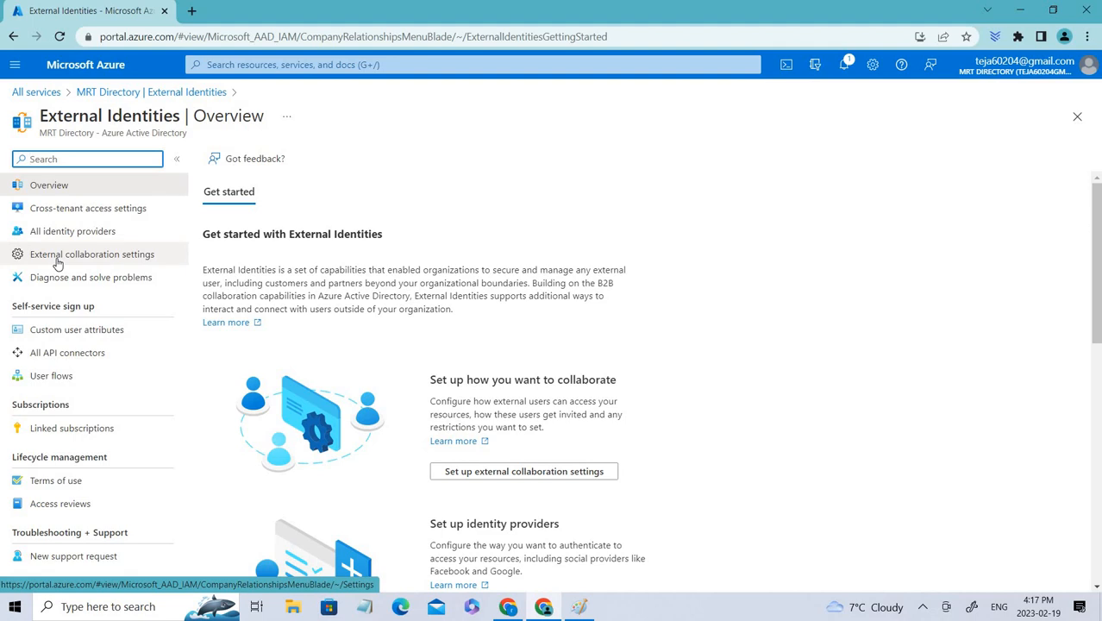
click(92, 253)
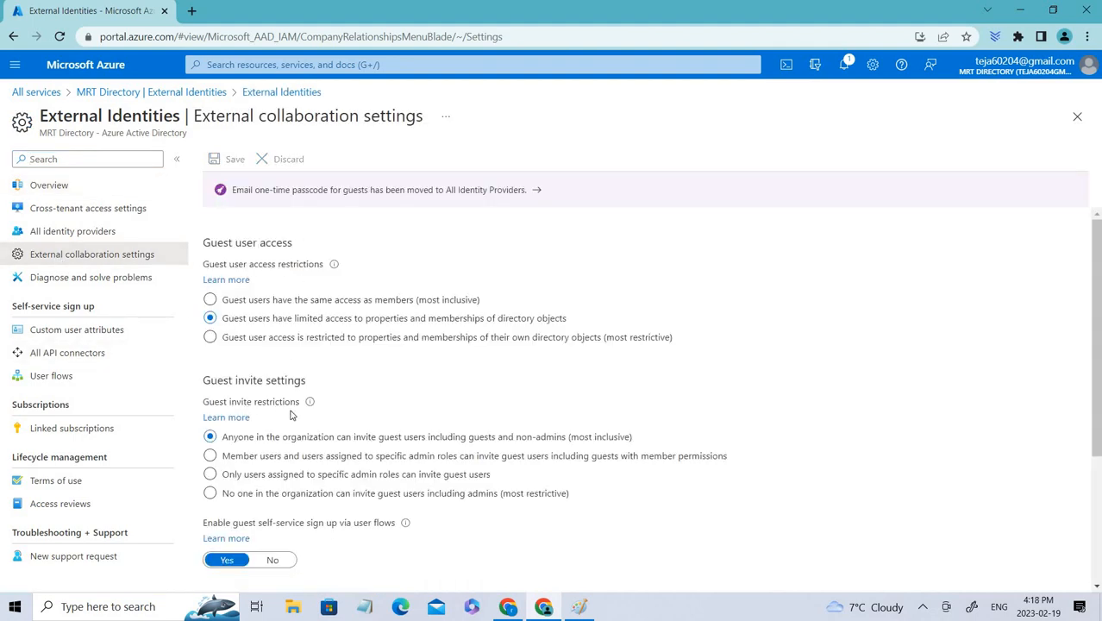
double_click(267, 242)
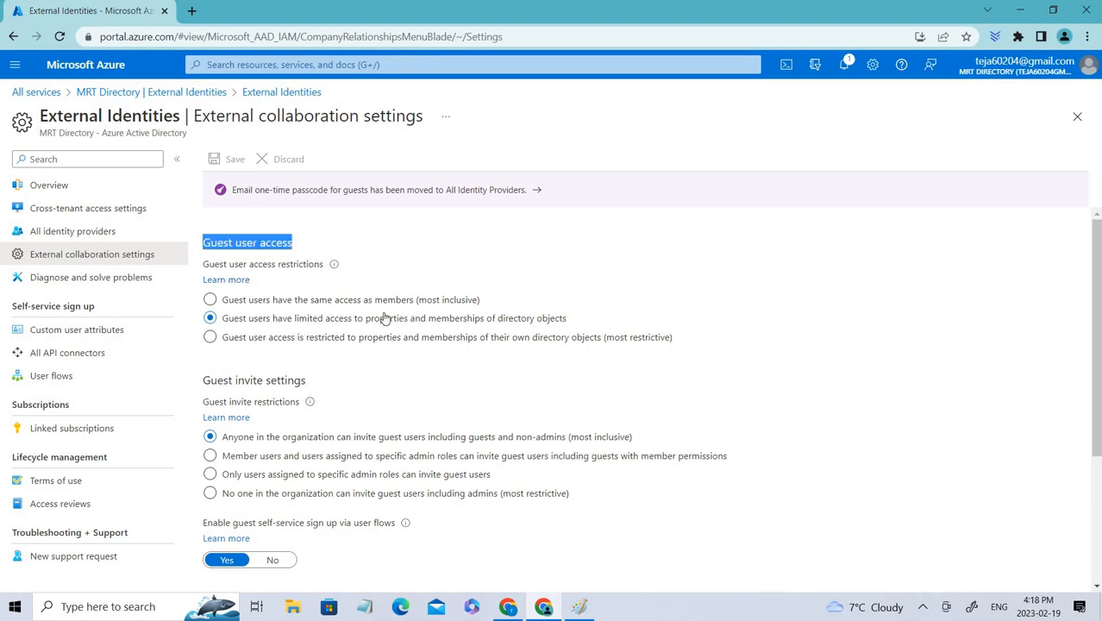
scroll(down, 3)
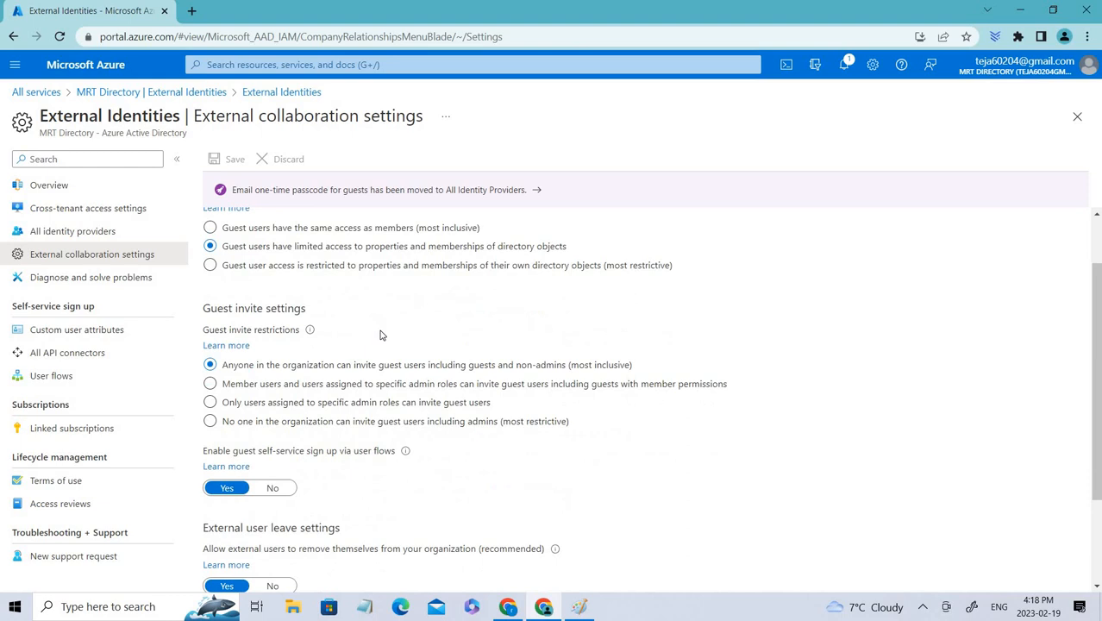
double_click(254, 307)
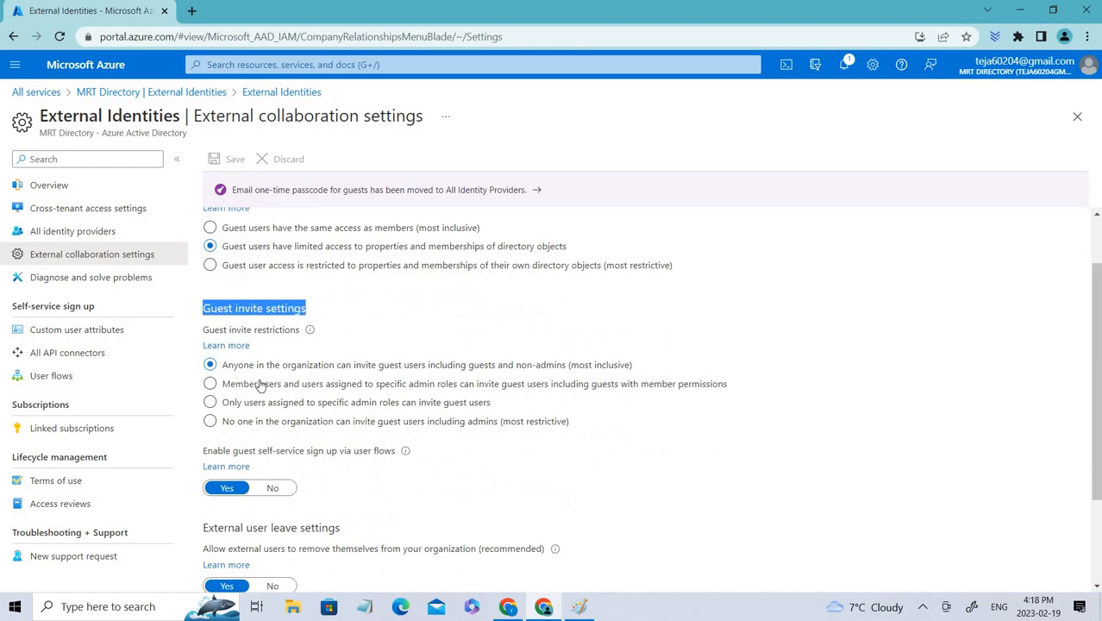
mouse_move(434, 371)
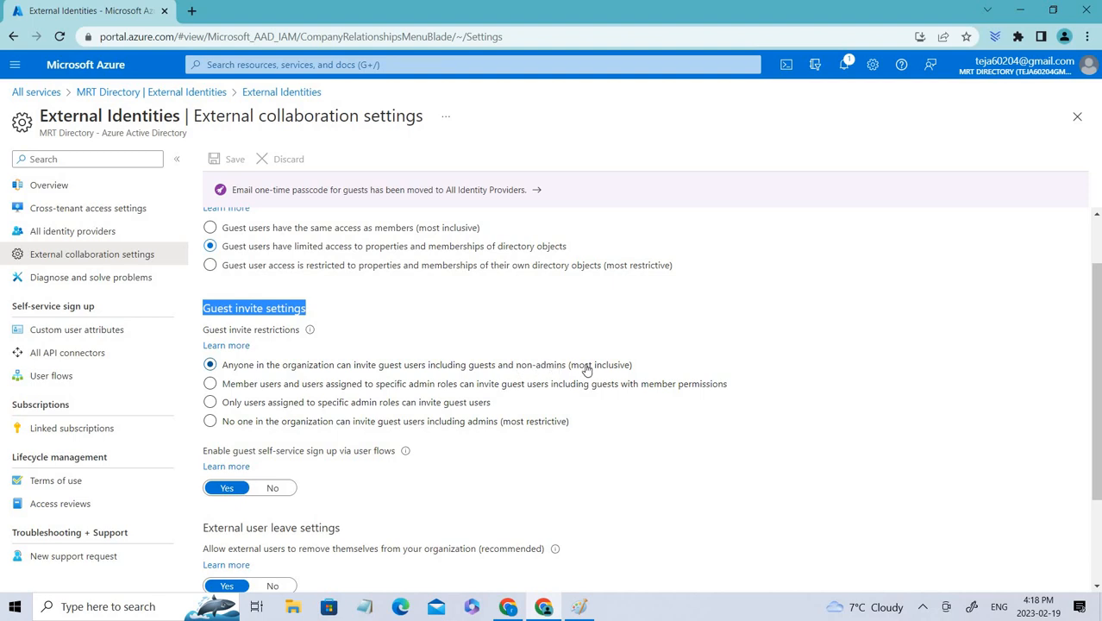
click(211, 383)
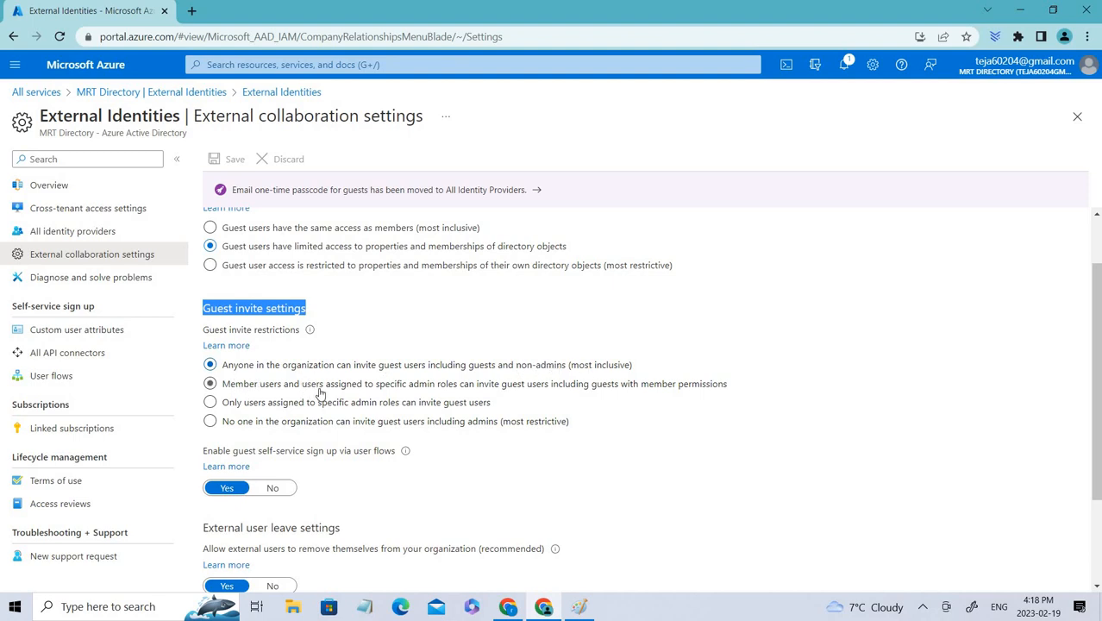
mouse_move(307, 435)
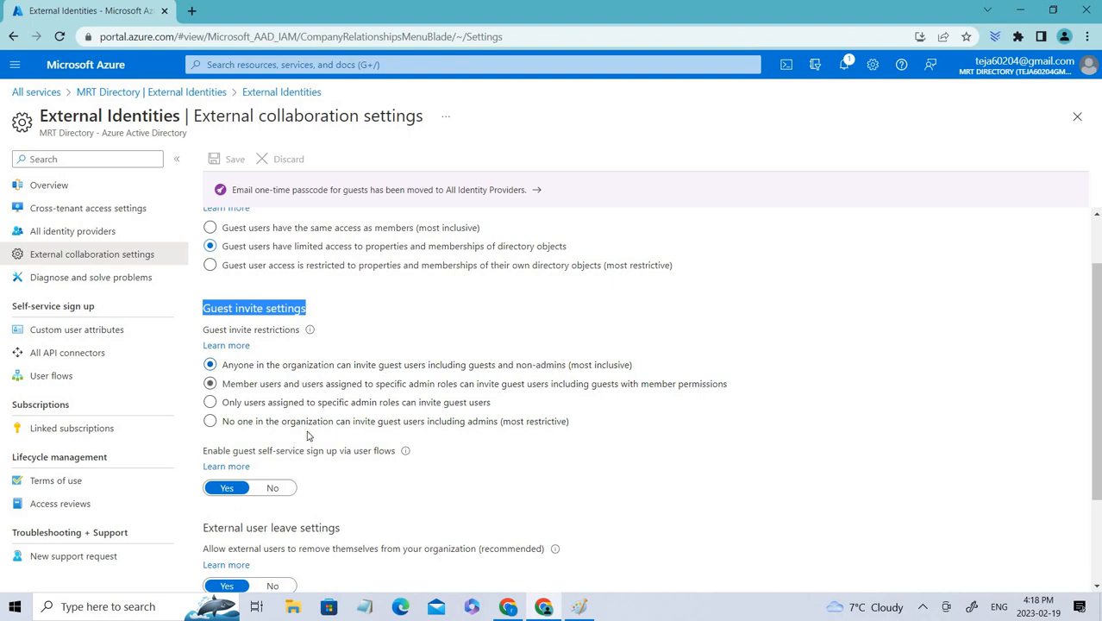
scroll(down, 3)
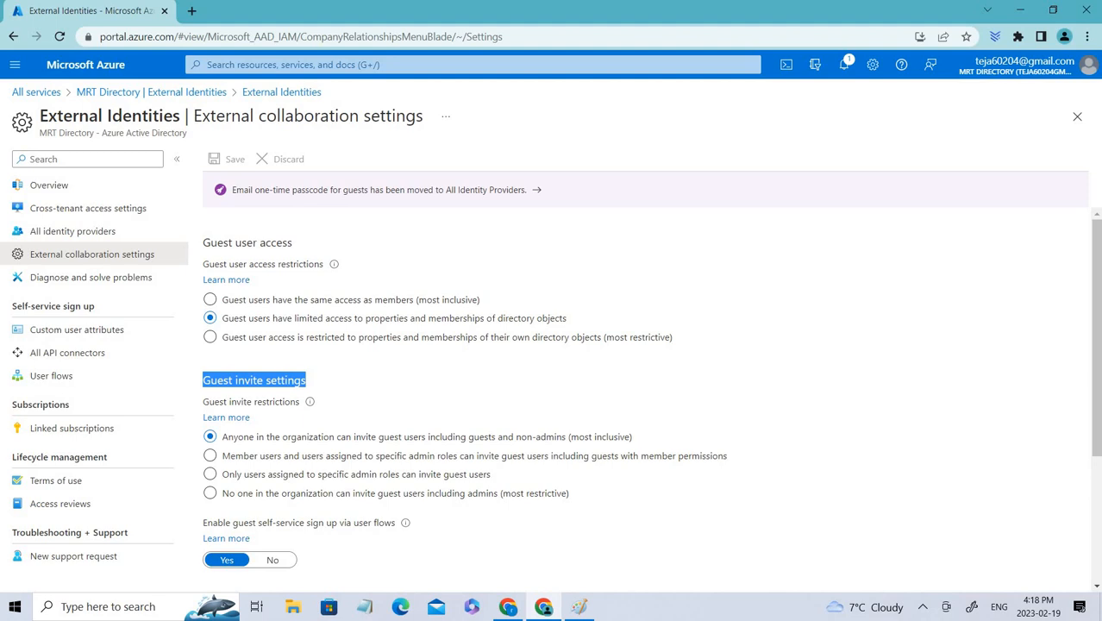
mouse_move(659, 193)
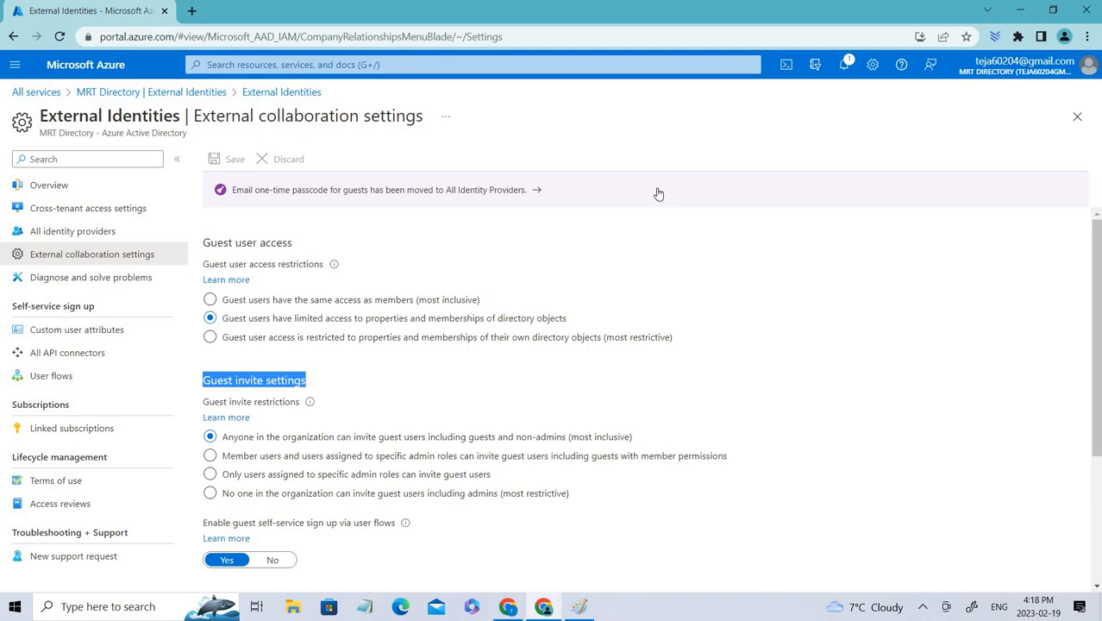